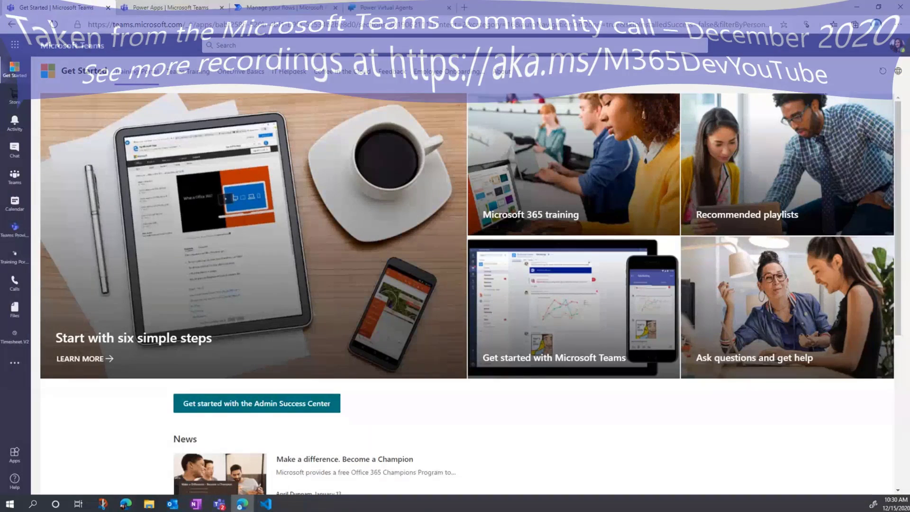
# - Go full screen and launch Power Apps from Teams' more added apps list
pyautogui.press('F11')
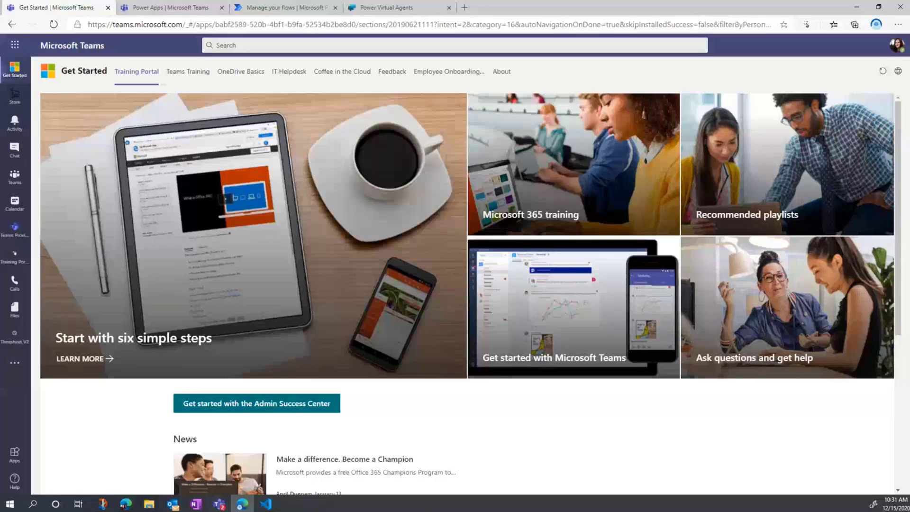
pyautogui.moveTo(69, 411)
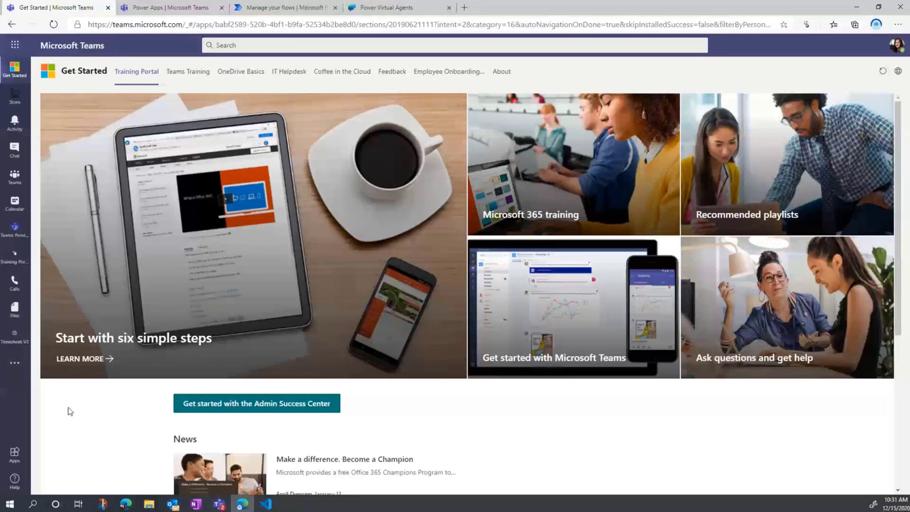
pyautogui.moveTo(14, 362)
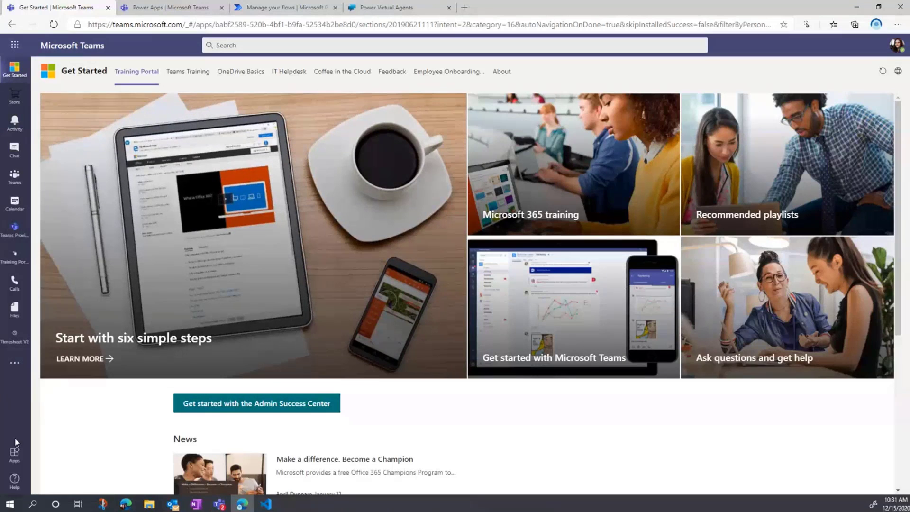
pyautogui.moveTo(18, 377)
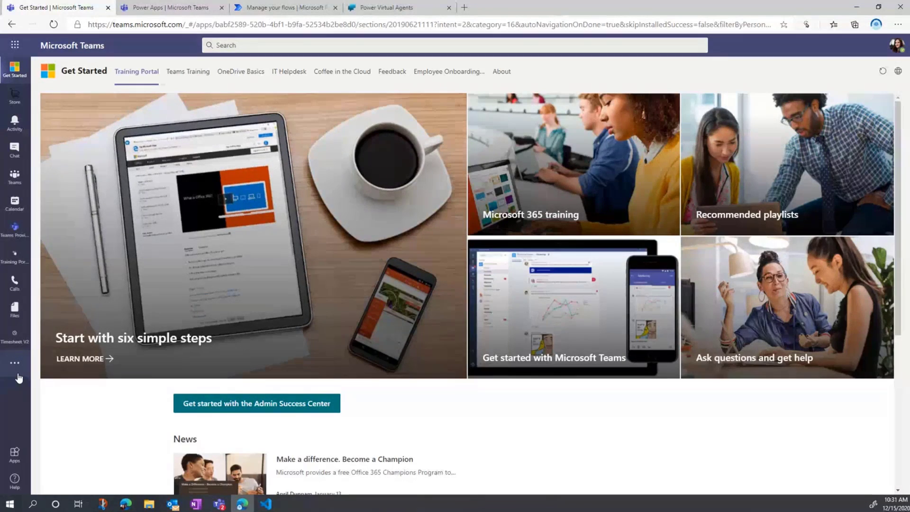
pyautogui.click(15, 362)
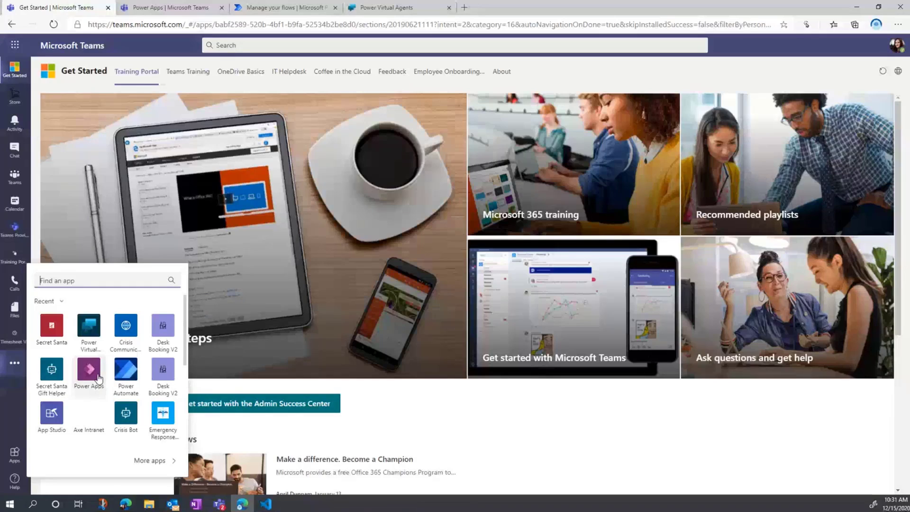
pyautogui.click(88, 372)
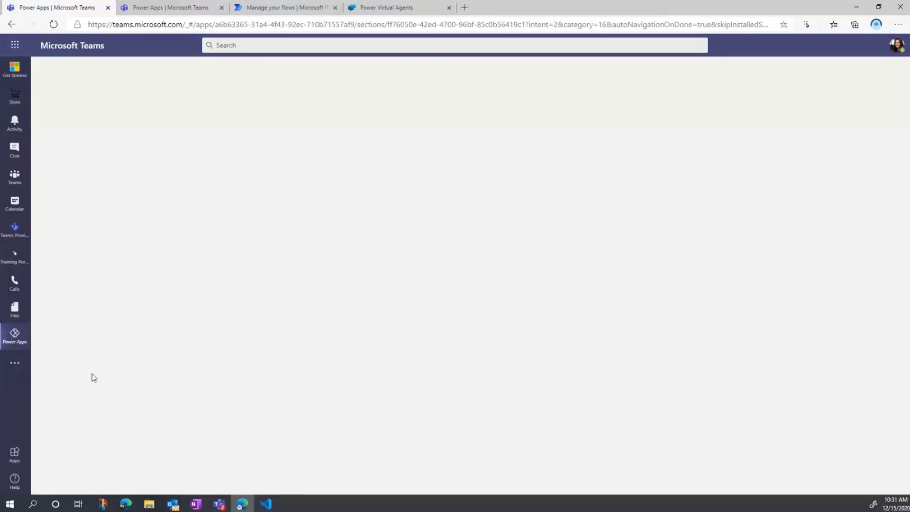
pyautogui.moveTo(93, 377)
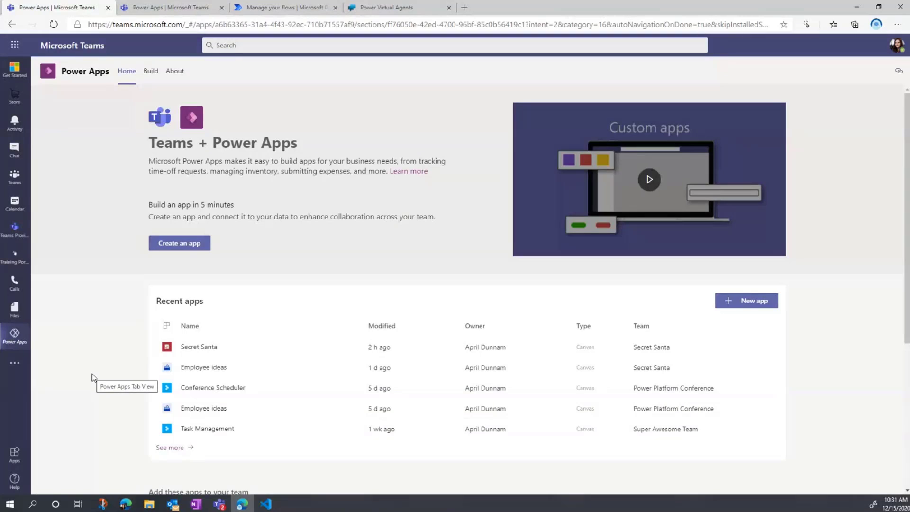
# - In the Build area, select the Secret Santa team to list its tables, app, flow and chatbot
pyautogui.click(150, 70)
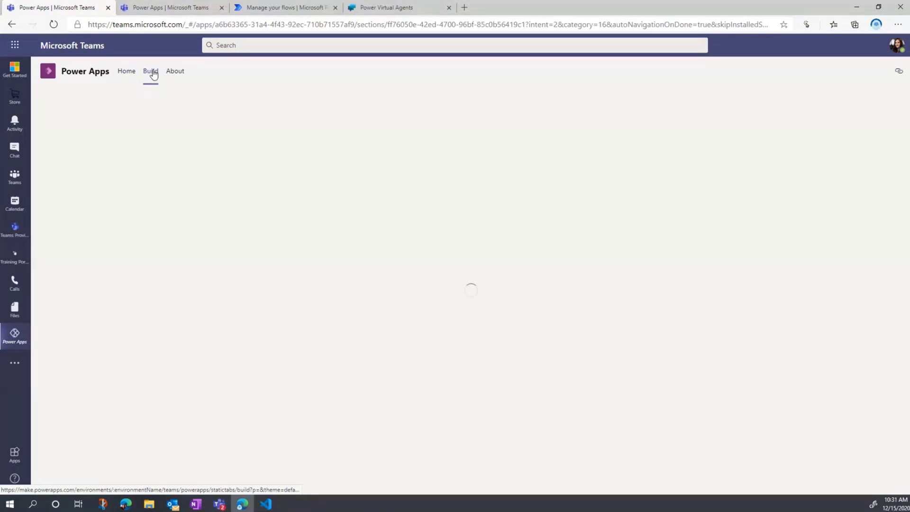
pyautogui.click(150, 70)
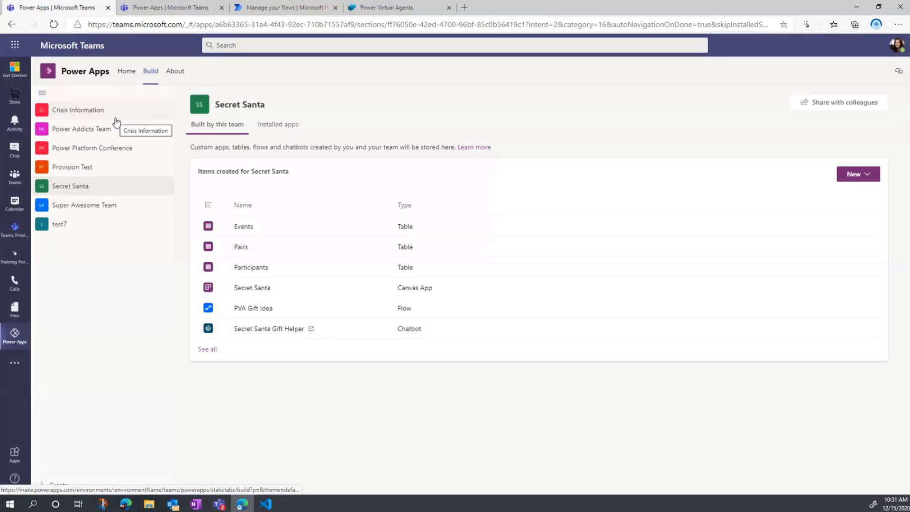
pyautogui.moveTo(120, 187)
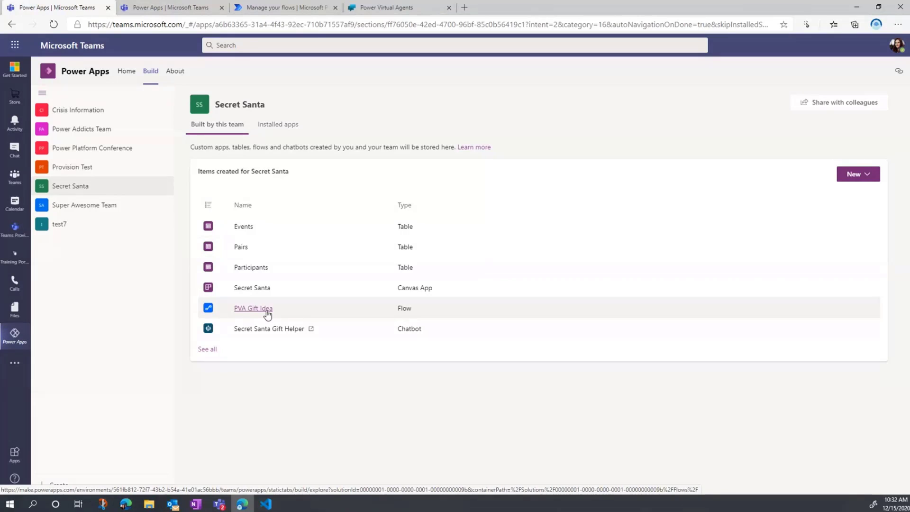
pyautogui.moveTo(252, 287)
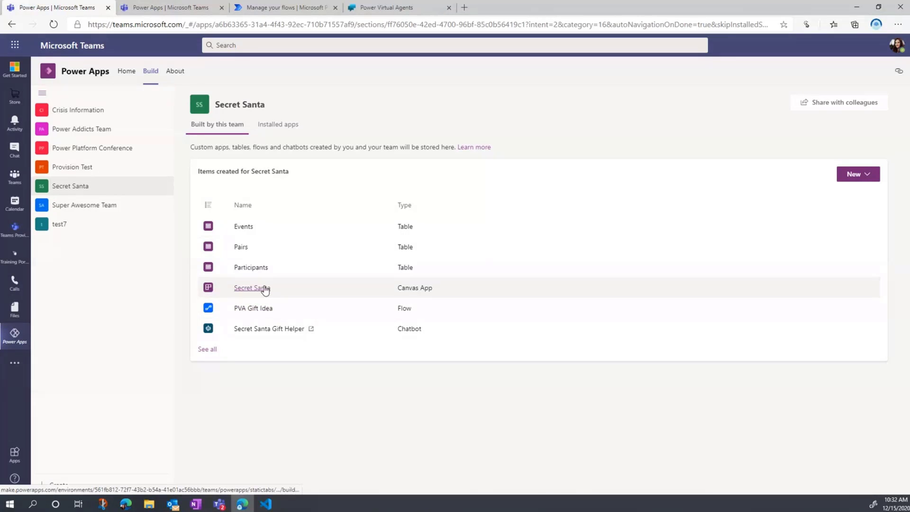
pyautogui.moveTo(253, 308)
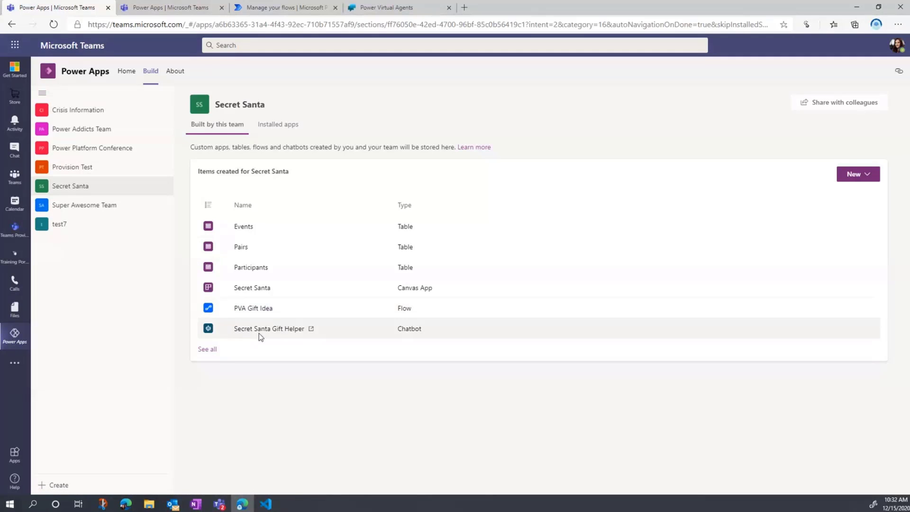
pyautogui.moveTo(251, 267)
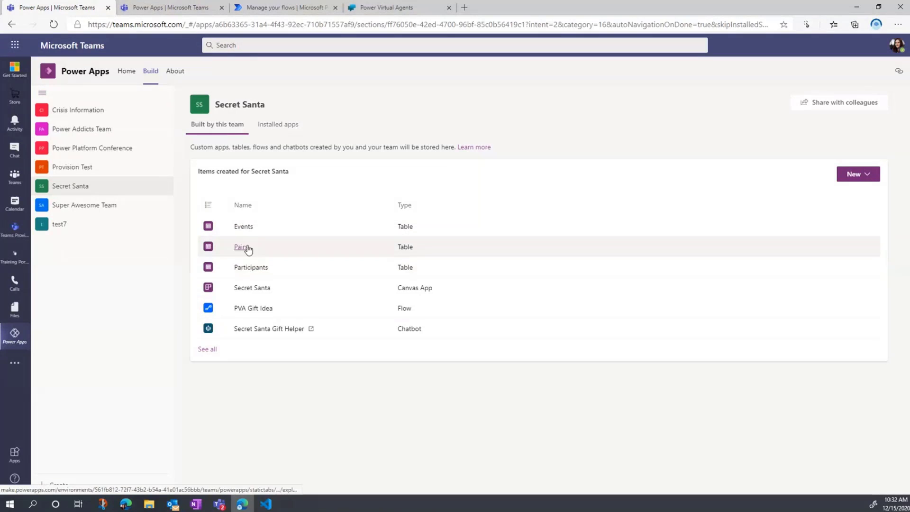
# - Open the Events table, check its three event rows, then return to its columns
pyautogui.click(241, 246)
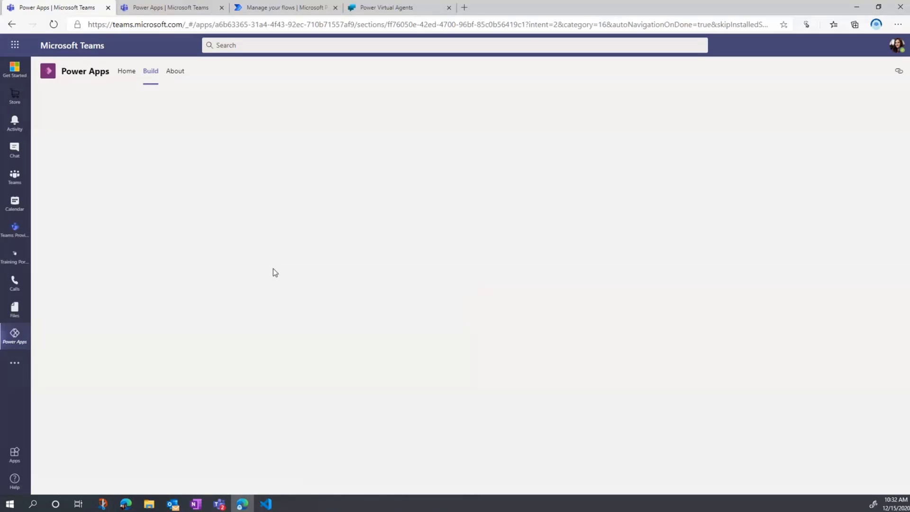
pyautogui.click(150, 70)
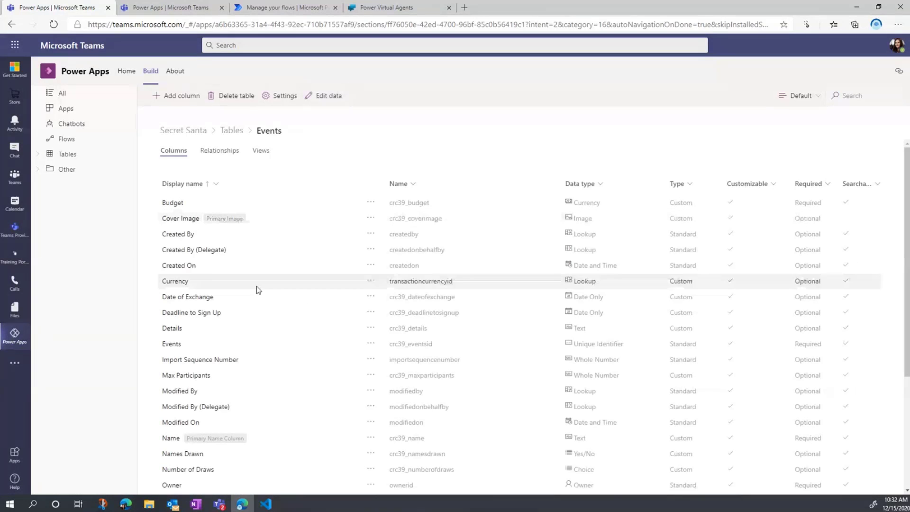
pyautogui.moveTo(237, 155)
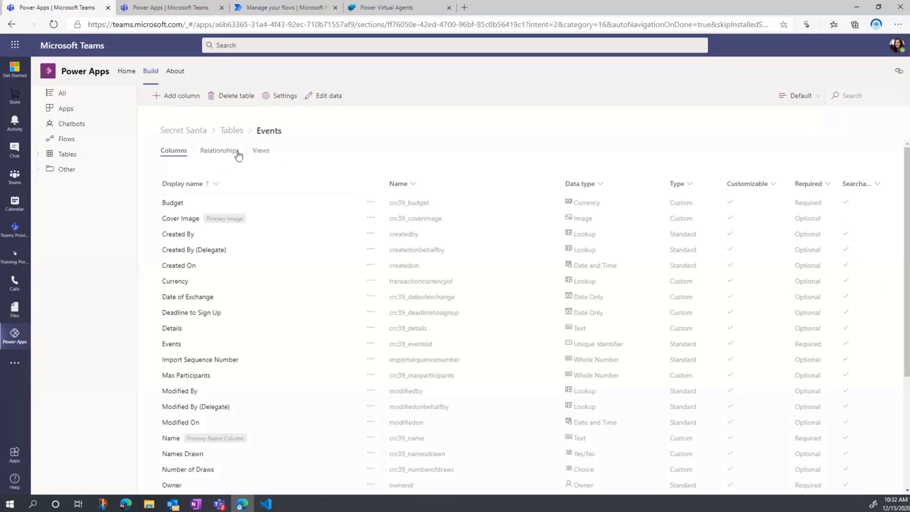
pyautogui.click(323, 95)
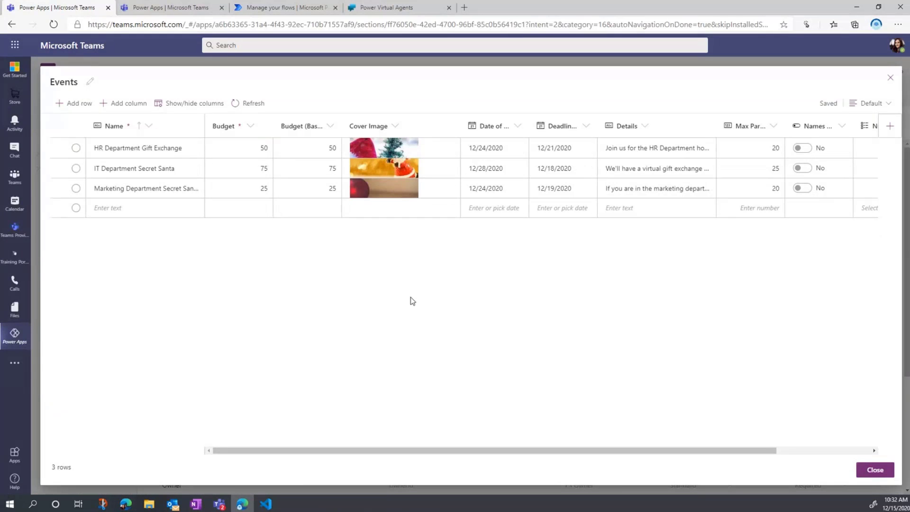
pyautogui.moveTo(890, 78)
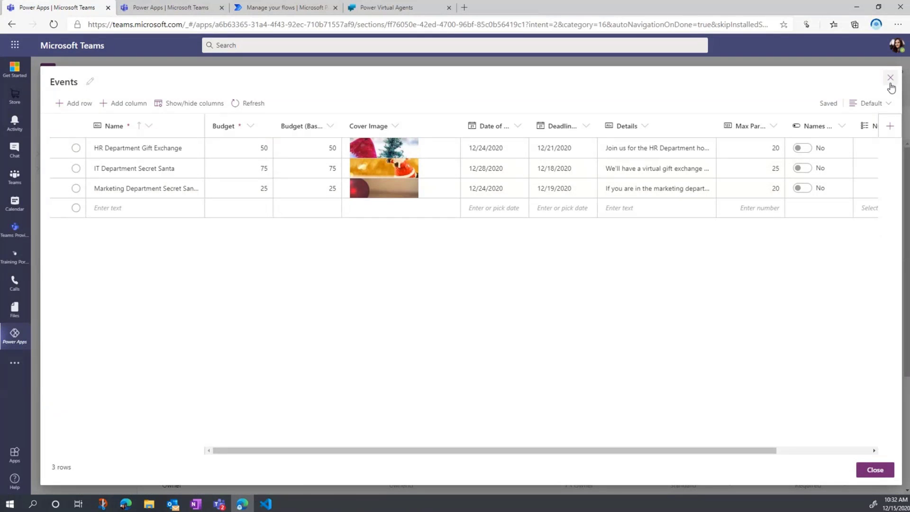
pyautogui.click(889, 77)
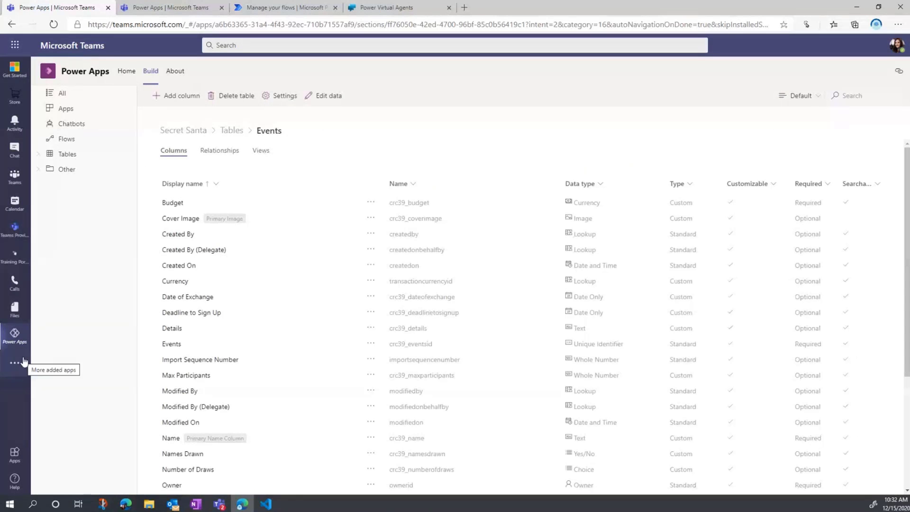
pyautogui.click(15, 362)
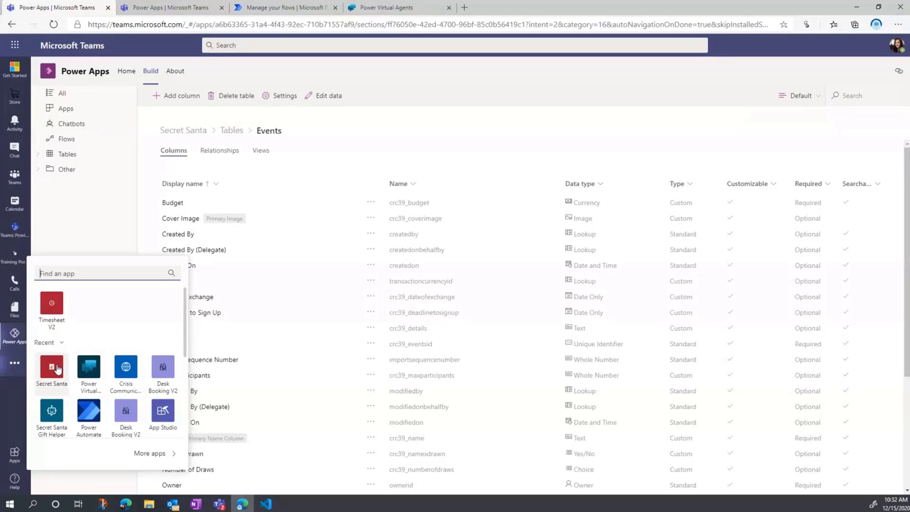
pyautogui.click(51, 369)
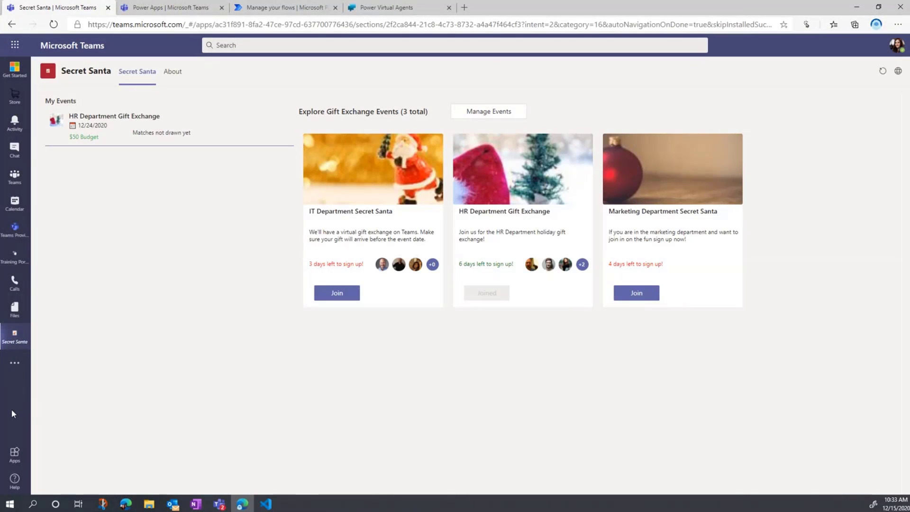
pyautogui.moveTo(189, 169)
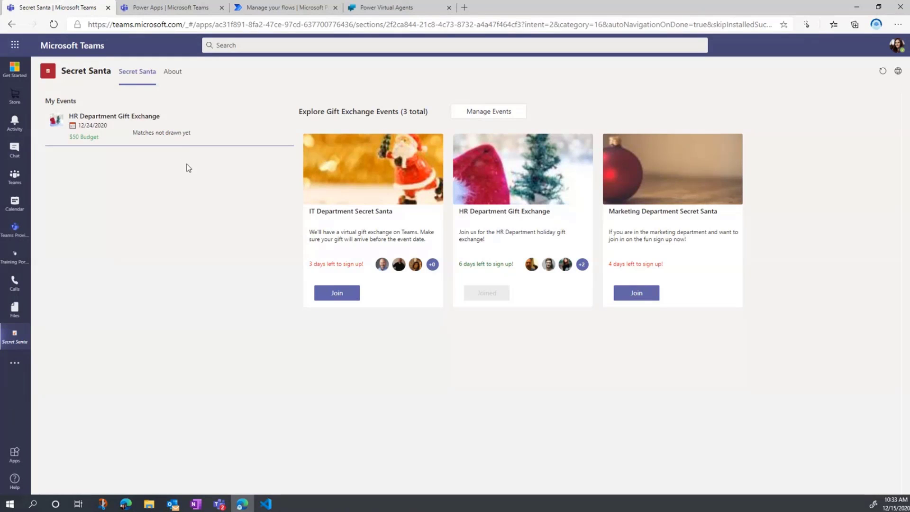
pyautogui.moveTo(184, 216)
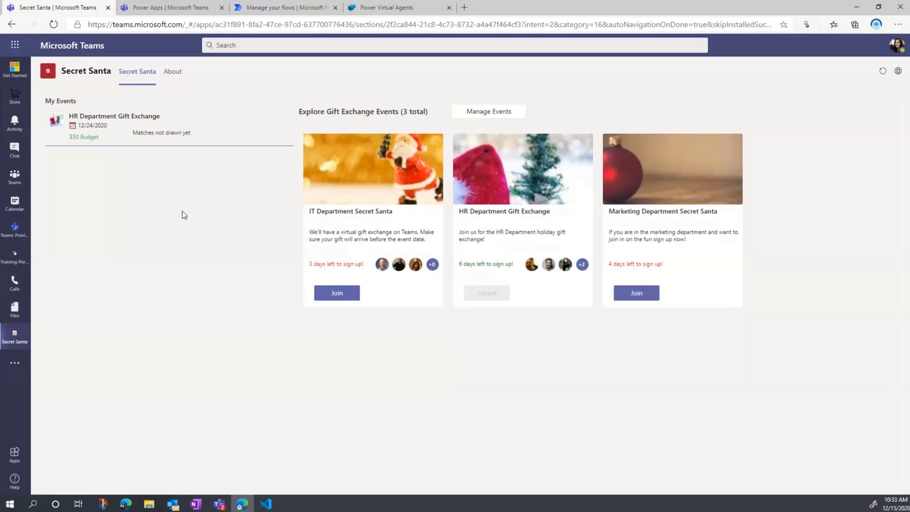
pyautogui.moveTo(170, 132)
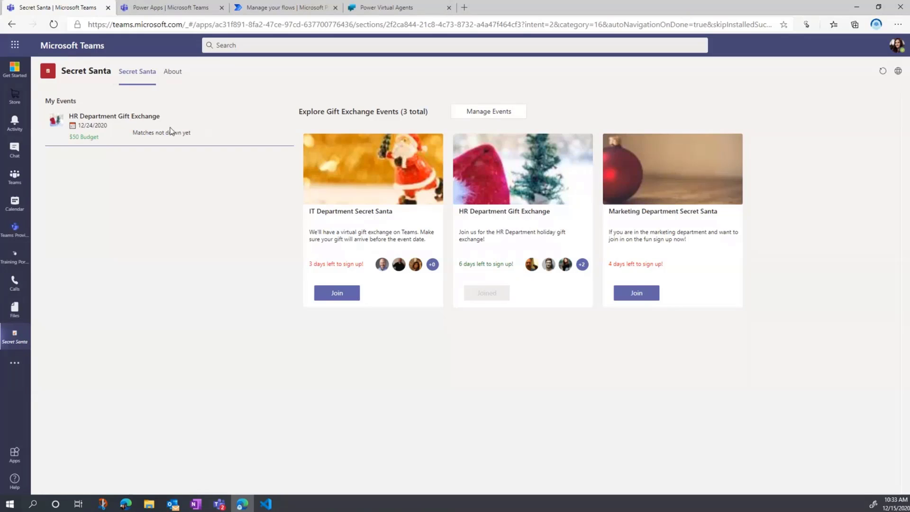
pyautogui.moveTo(127, 183)
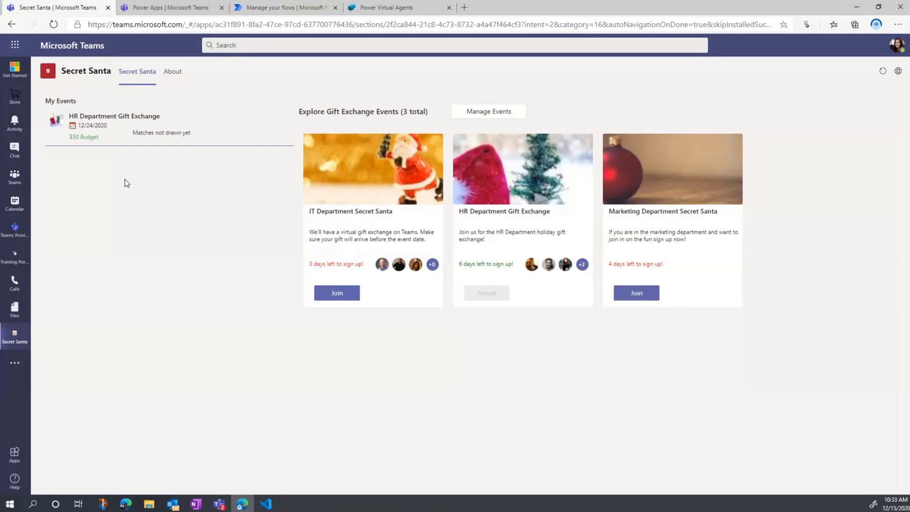
pyautogui.moveTo(104, 127)
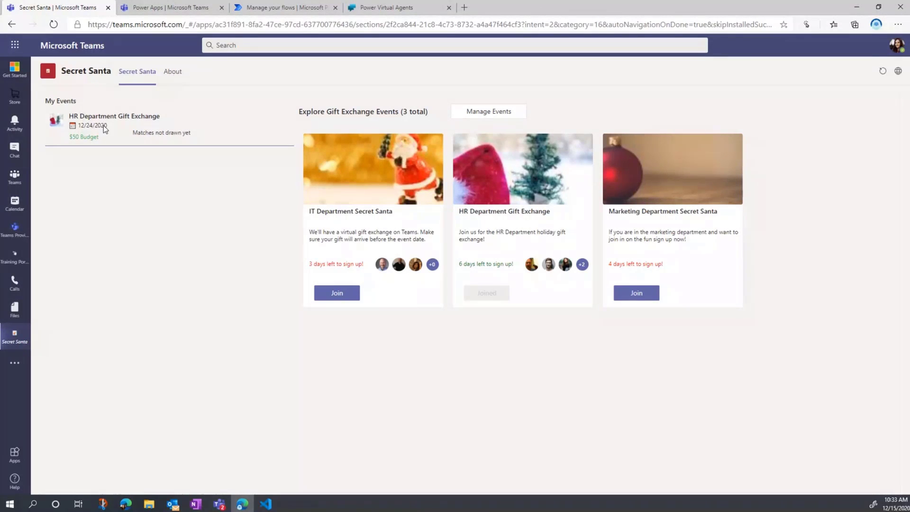
pyautogui.moveTo(98, 142)
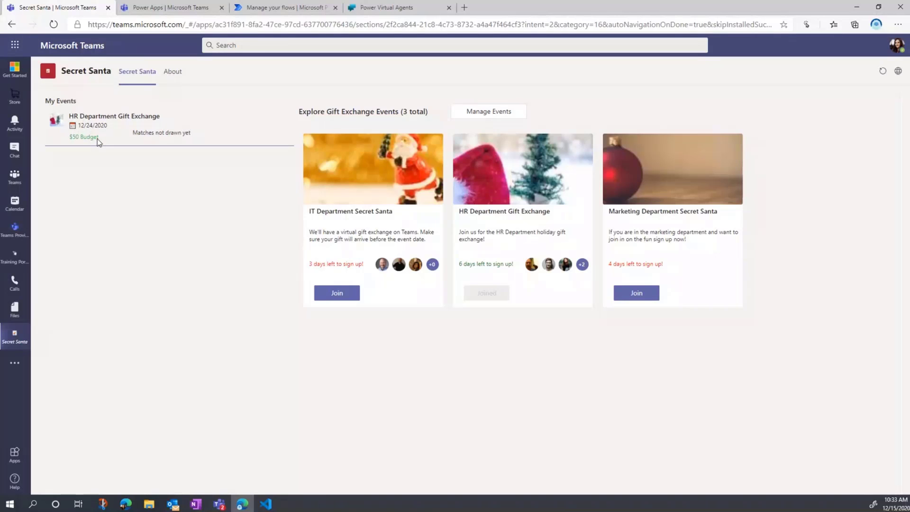
pyautogui.moveTo(170, 137)
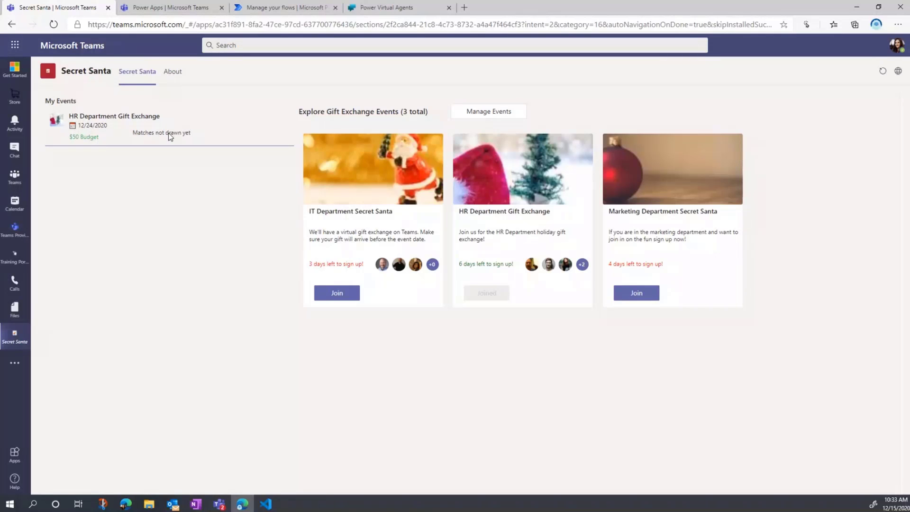
pyautogui.moveTo(408, 224)
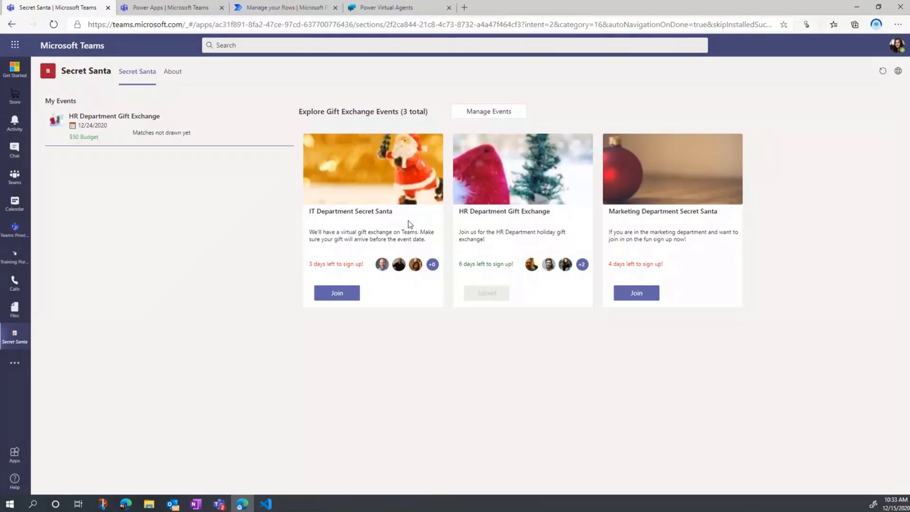
pyautogui.moveTo(538, 264)
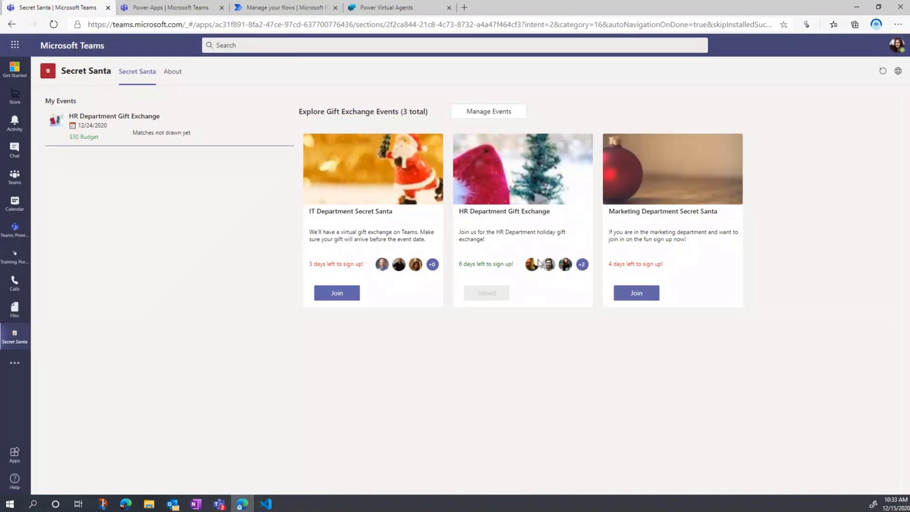
pyautogui.moveTo(382, 265)
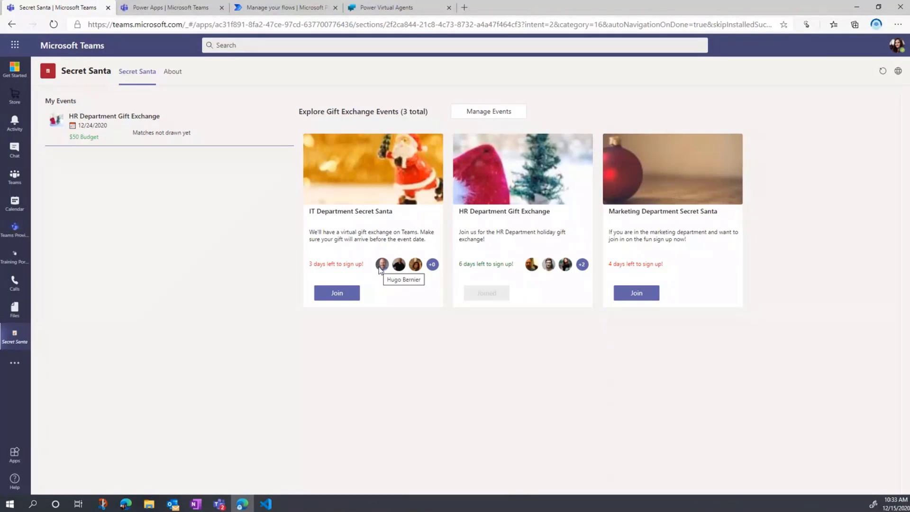
pyautogui.moveTo(398, 264)
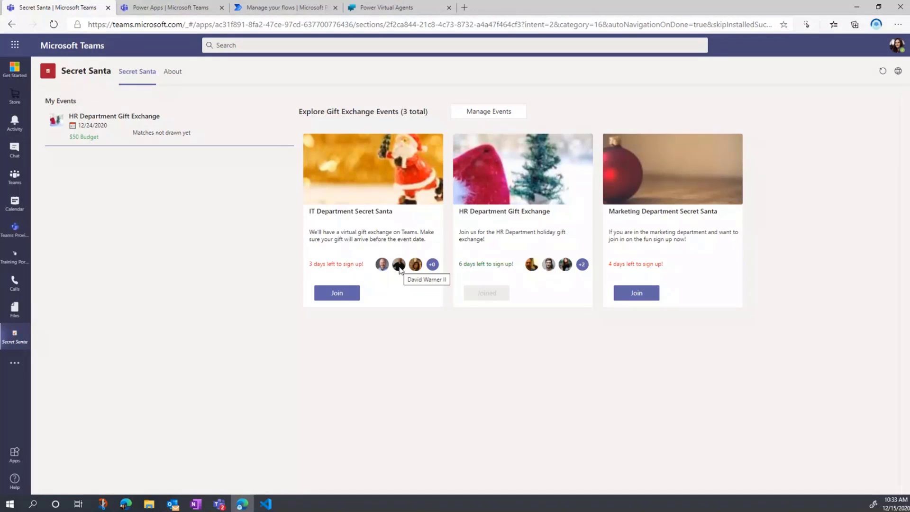
pyautogui.moveTo(412, 269)
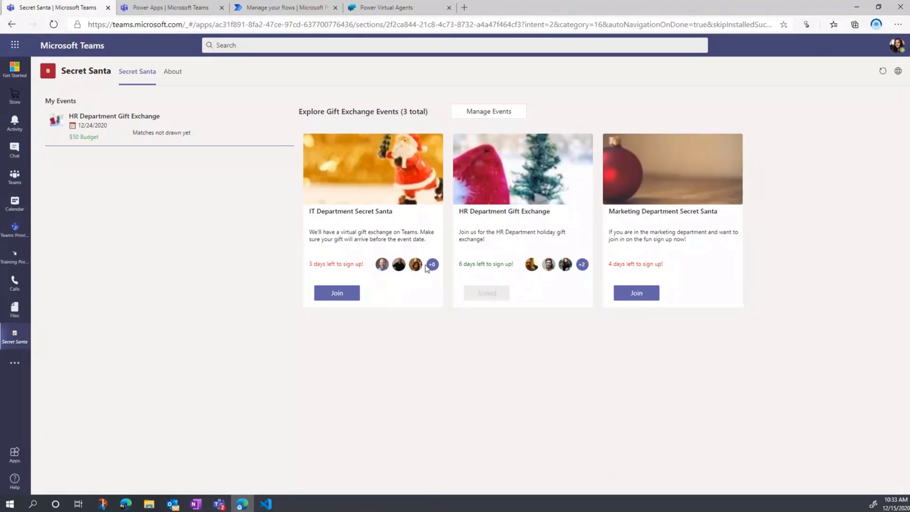
pyautogui.moveTo(531, 264)
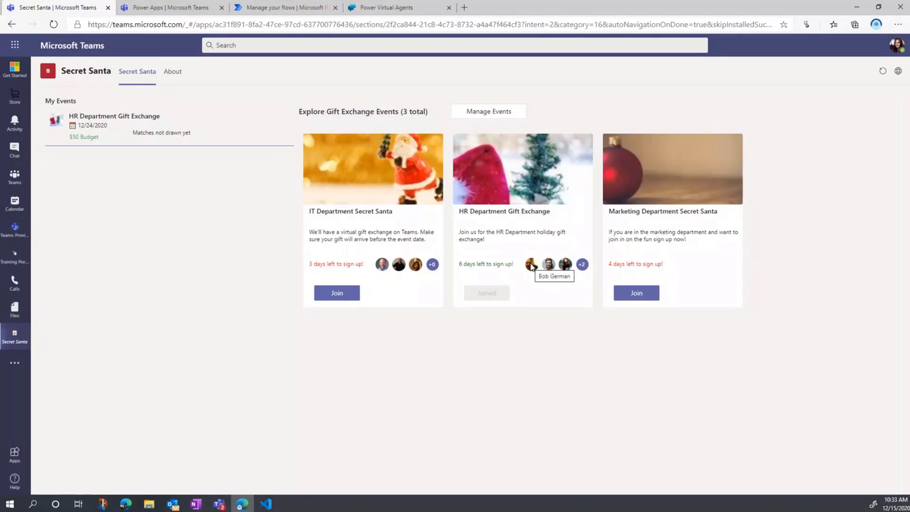
pyautogui.moveTo(203, 13)
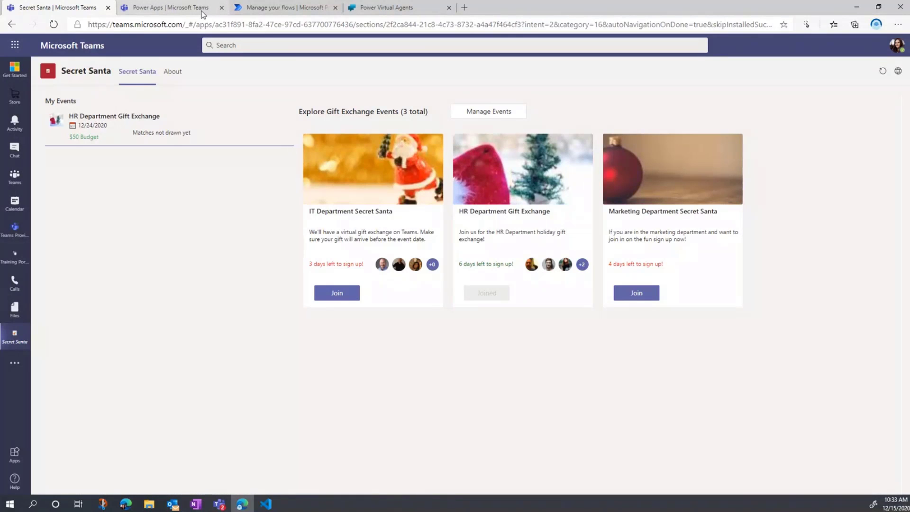
# - Preview the Secret Santa canvas app from the Power Apps editor tab
pyautogui.click(168, 8)
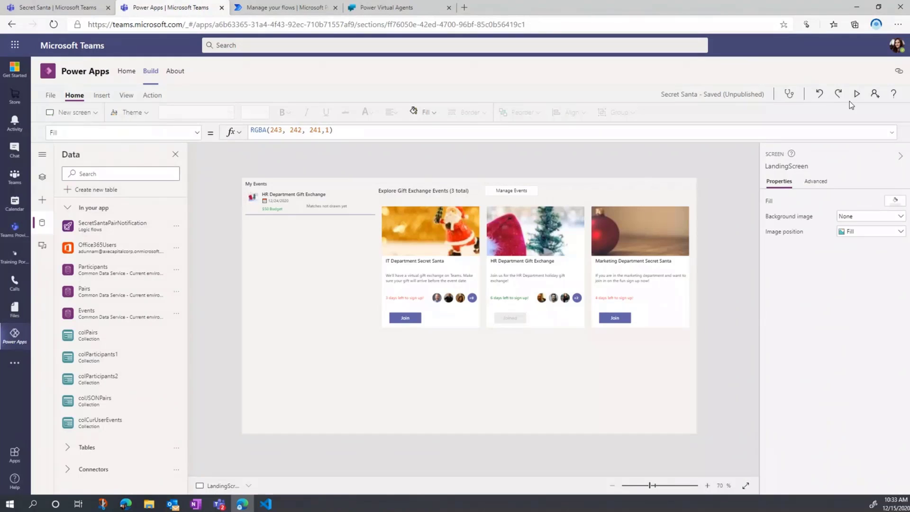
pyautogui.click(856, 93)
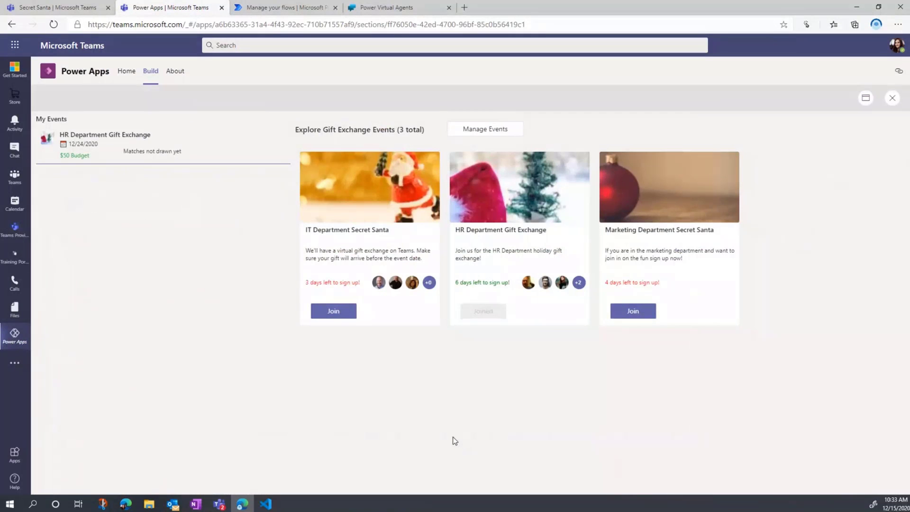
pyautogui.moveTo(414, 400)
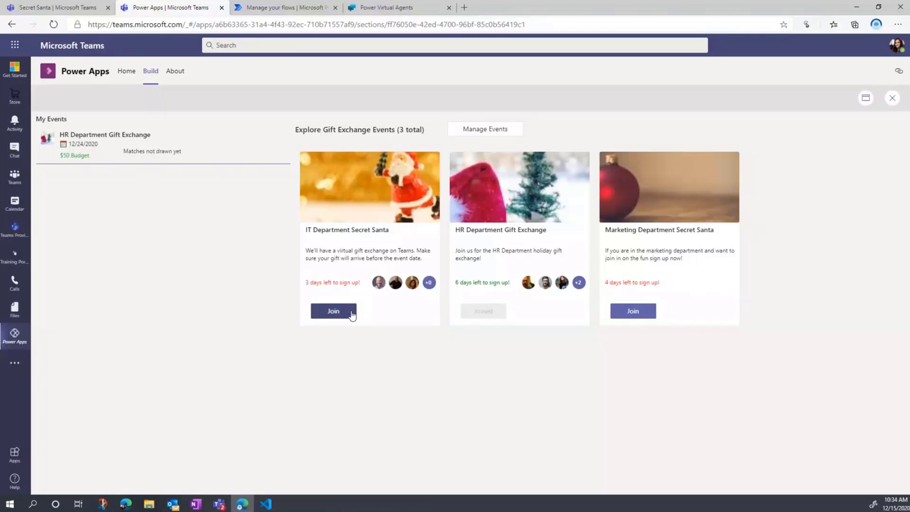
pyautogui.moveTo(338, 313)
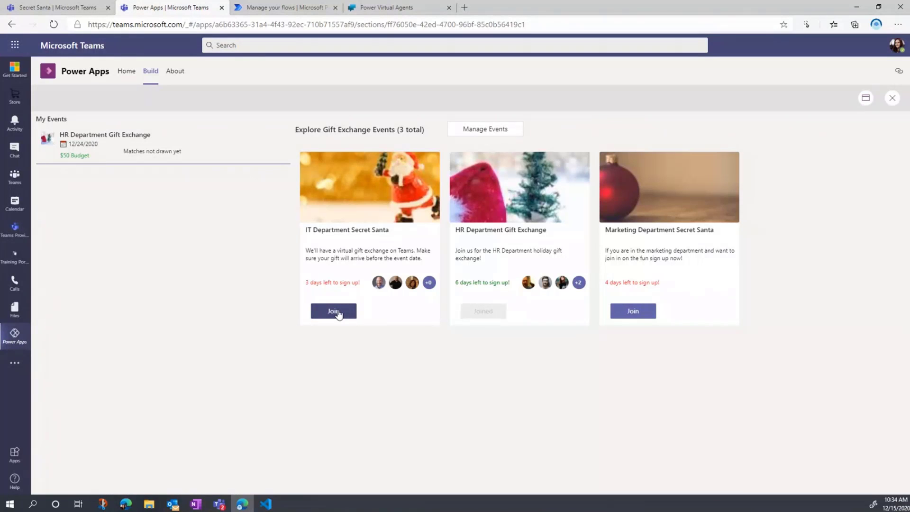
# - Join IT Department Secret Santa, entering address '38383 test, tulsa, ok' and likes 'singing'
pyautogui.click(333, 311)
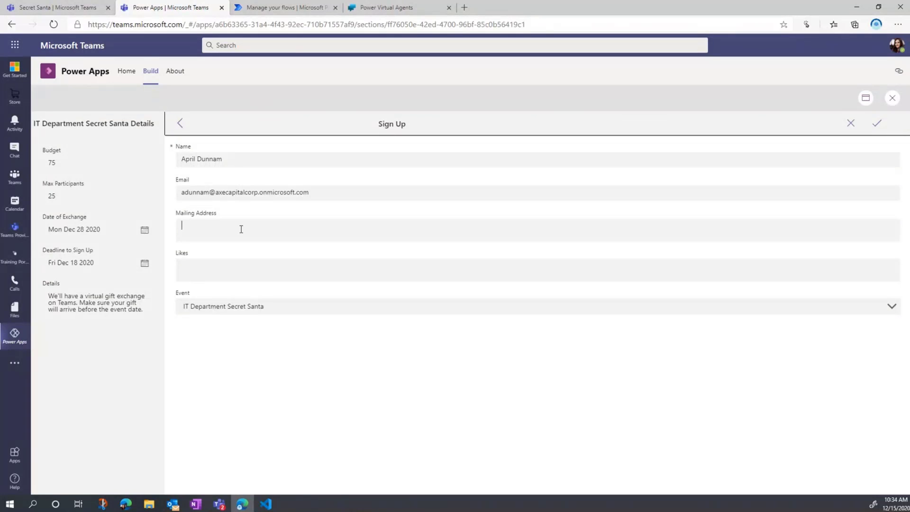
pyautogui.write('38383 test')
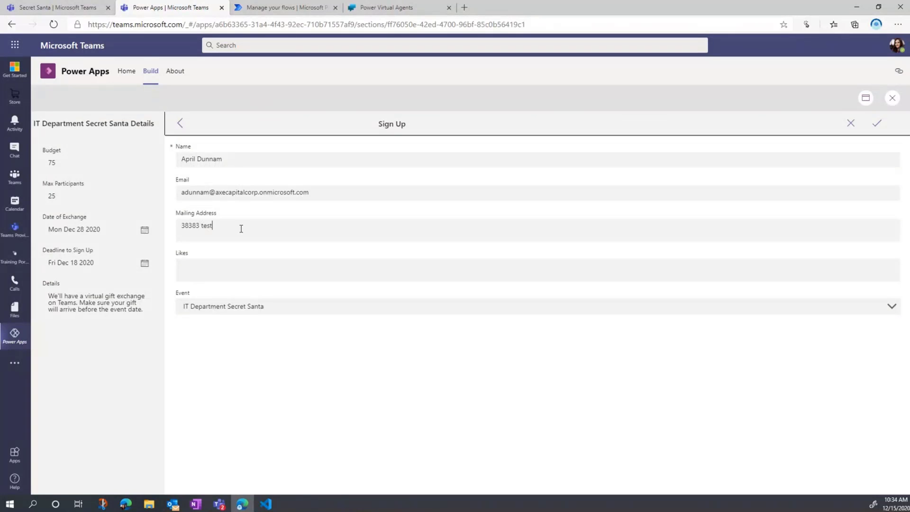
pyautogui.write(', tulsa, ok')
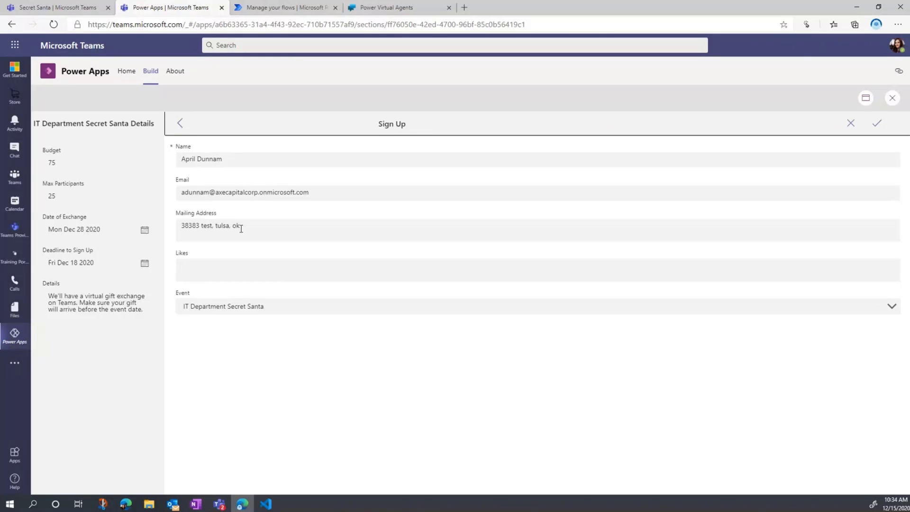
pyautogui.write('singing')
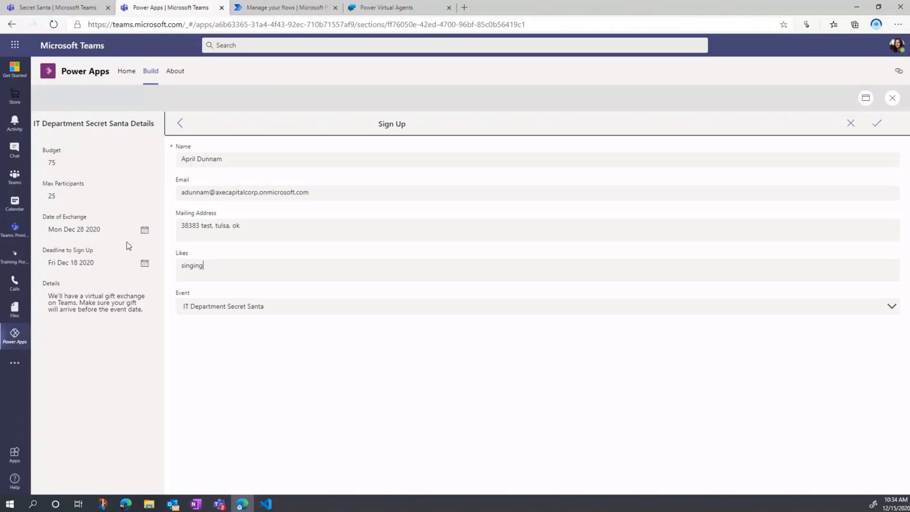
pyautogui.moveTo(80, 170)
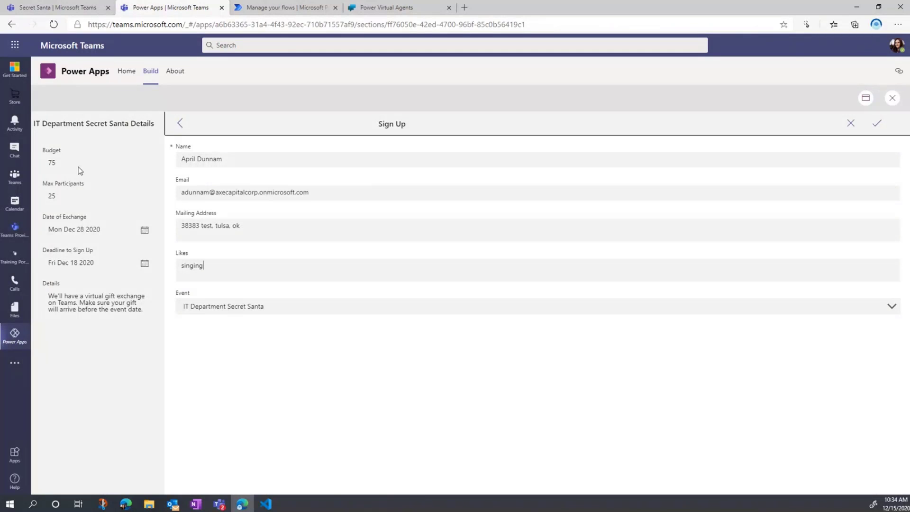
pyautogui.moveTo(79, 172)
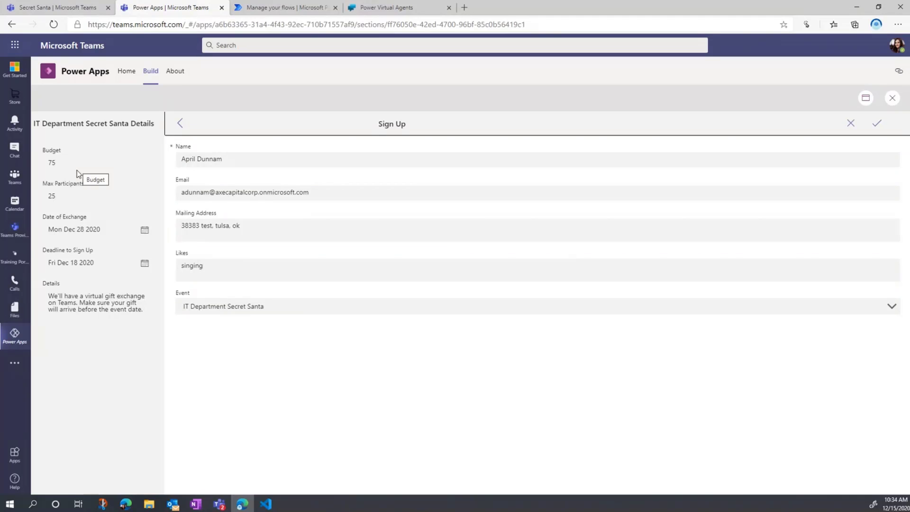
pyautogui.moveTo(83, 276)
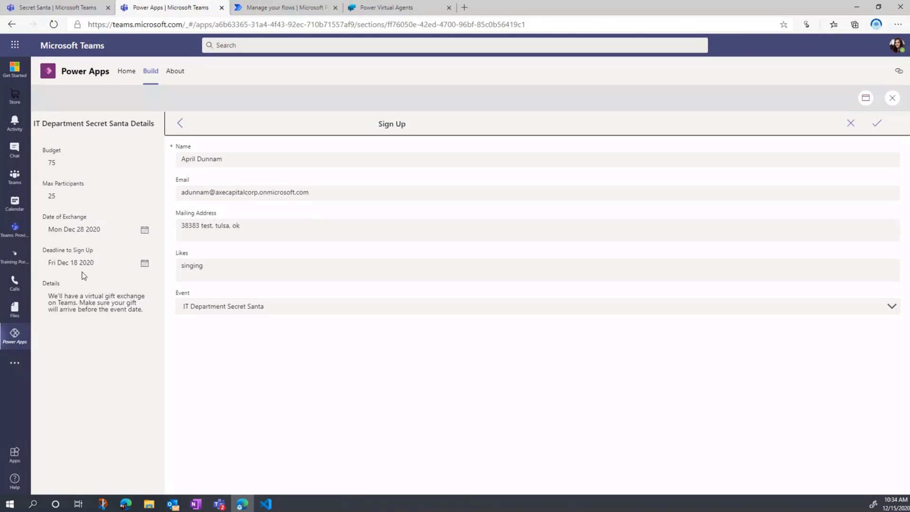
pyautogui.moveTo(120, 286)
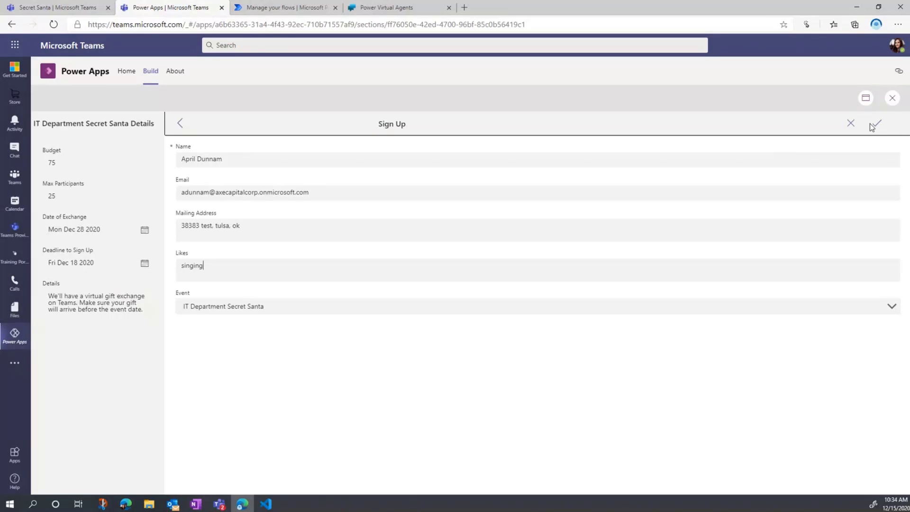
# - Submit the IT Department Secret Santa sign-up form with the checkmark button
pyautogui.click(876, 124)
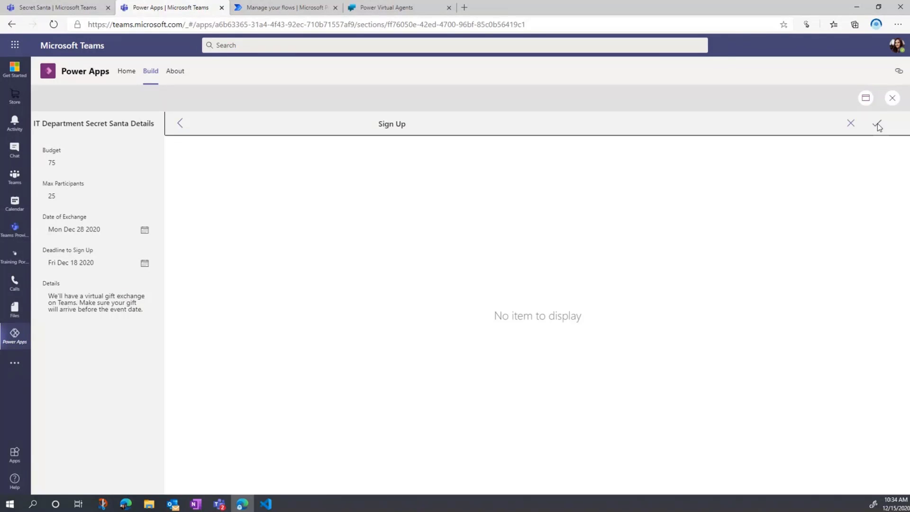
pyautogui.click(877, 123)
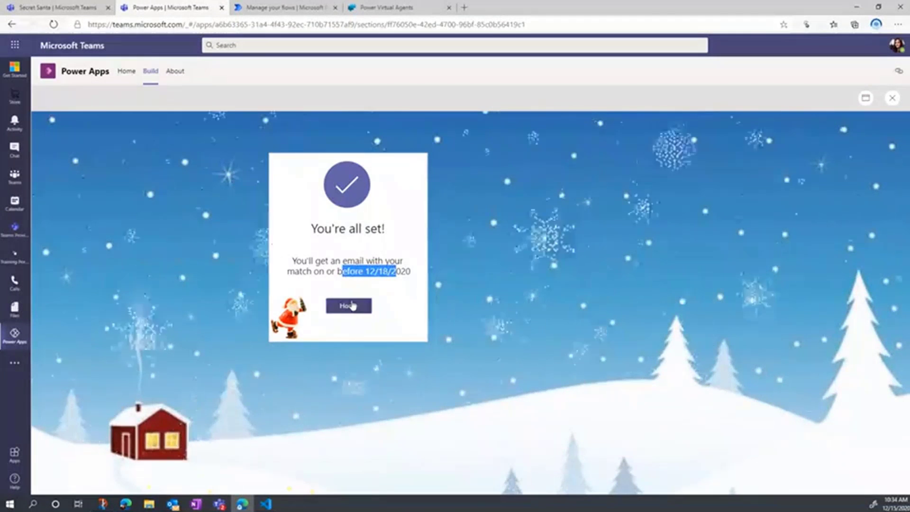
# - Go Home to see IT Department Secret Santa marked Joined under My Events
pyautogui.click(348, 305)
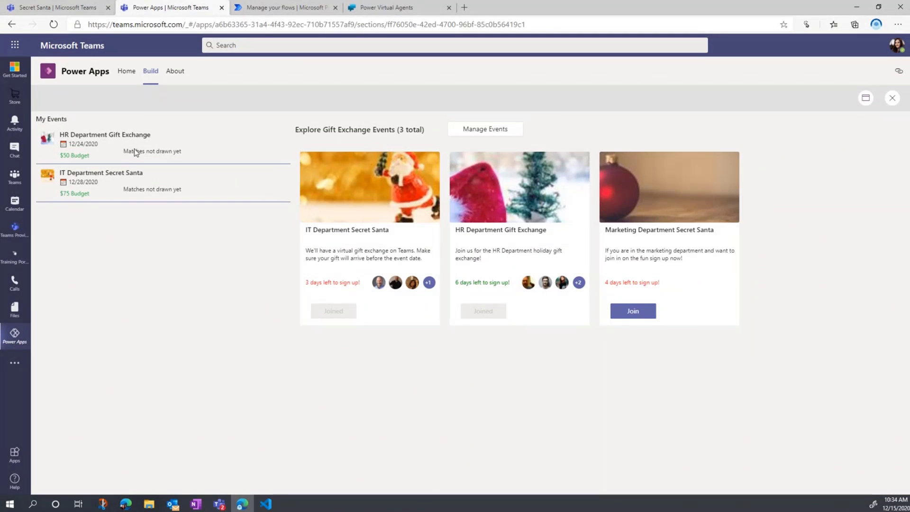
pyautogui.moveTo(76, 140)
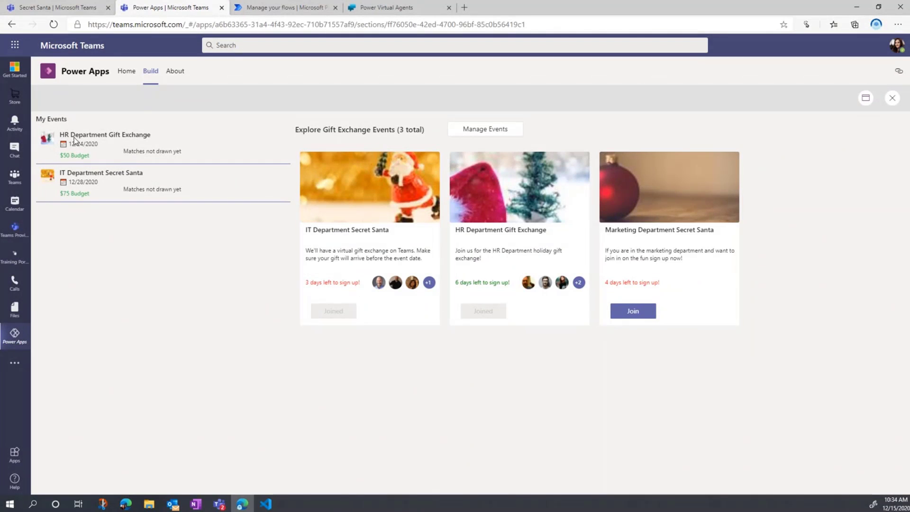
pyautogui.moveTo(91, 199)
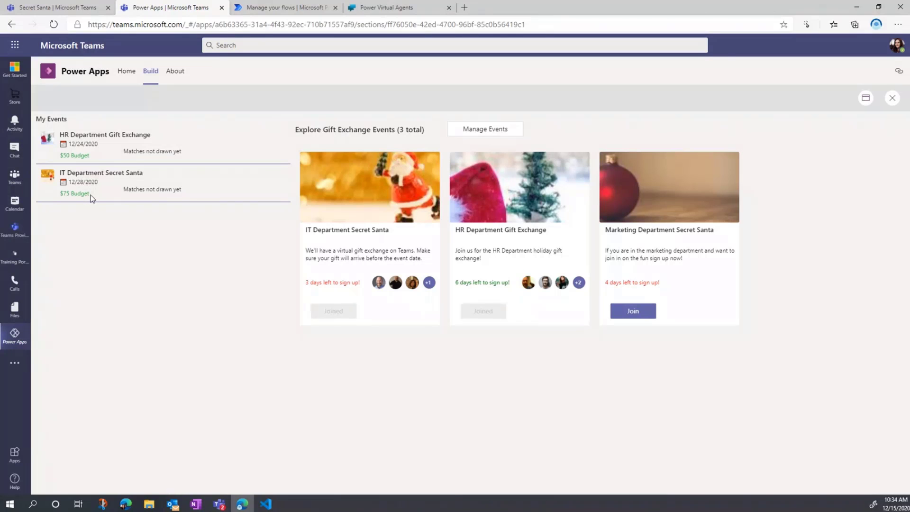
pyautogui.moveTo(131, 241)
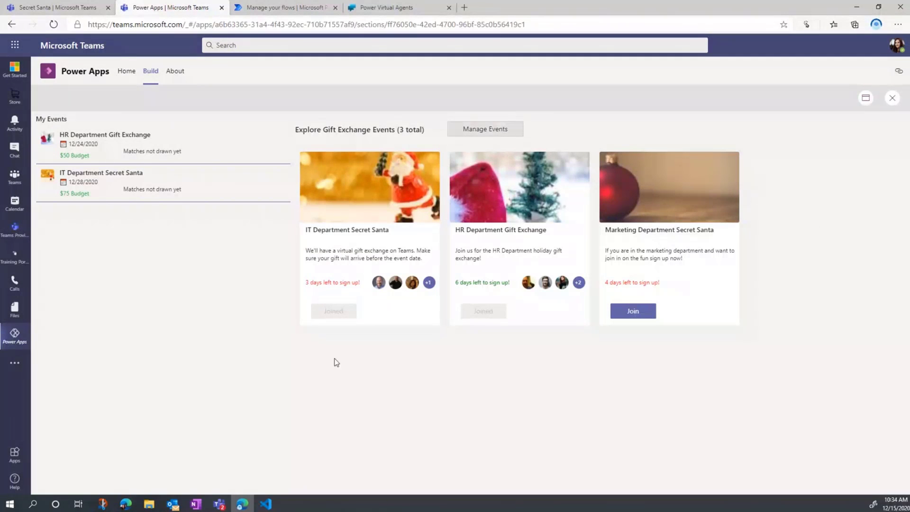
# - Open Manage Events, edit IT Department Secret Santa, and draw names to pair participants
pyautogui.click(484, 129)
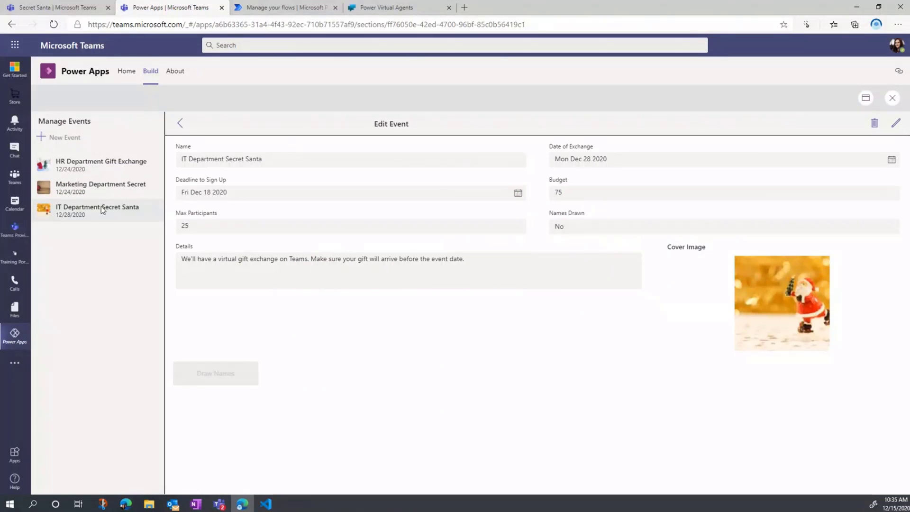
pyautogui.moveTo(895, 126)
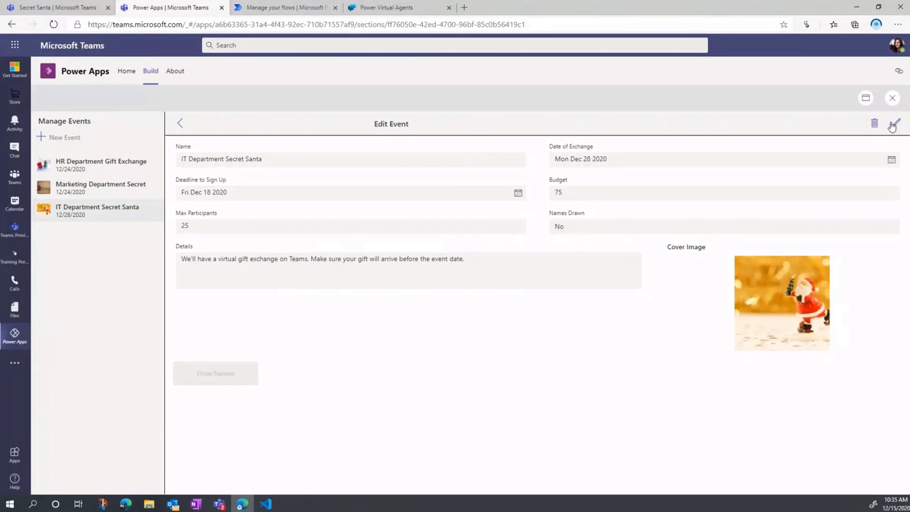
pyautogui.click(893, 125)
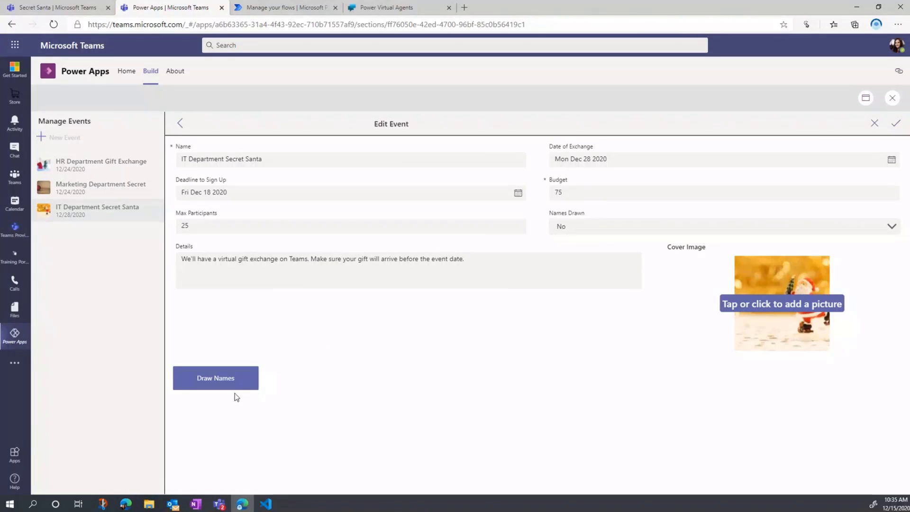
pyautogui.moveTo(230, 383)
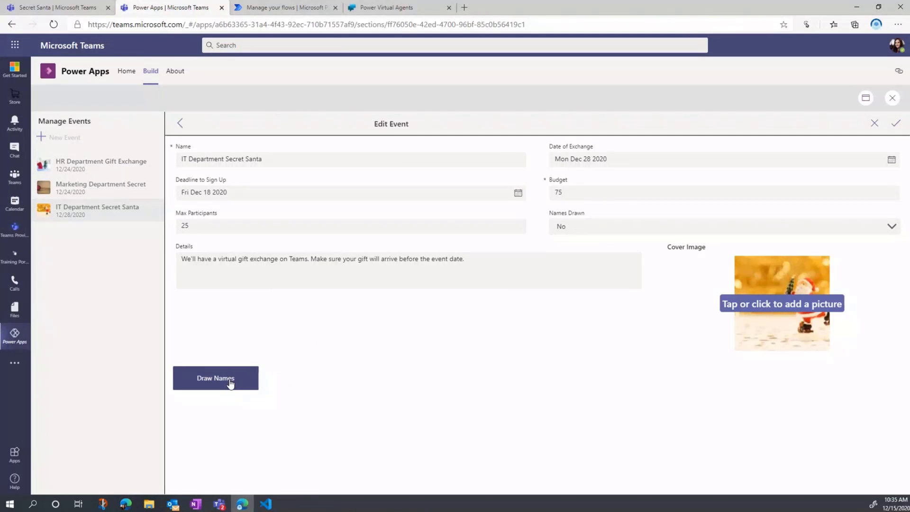
pyautogui.click(215, 378)
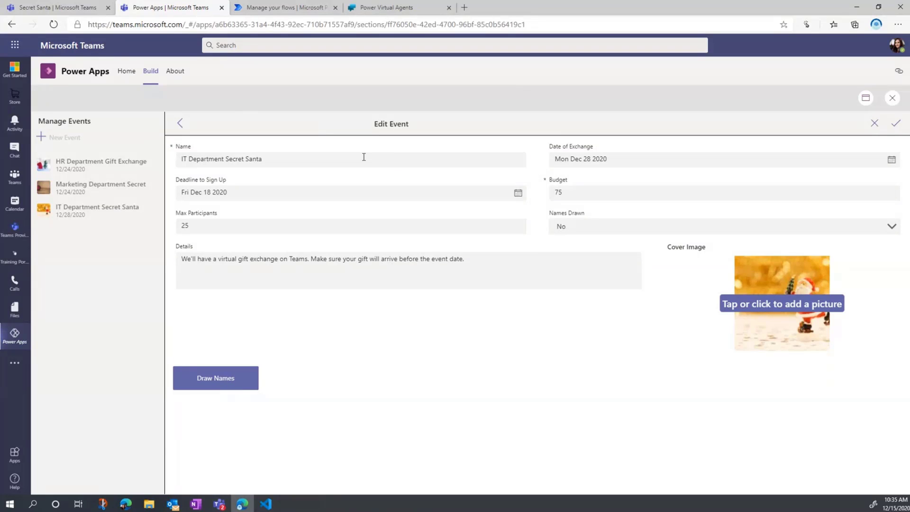
pyautogui.moveTo(293, 152)
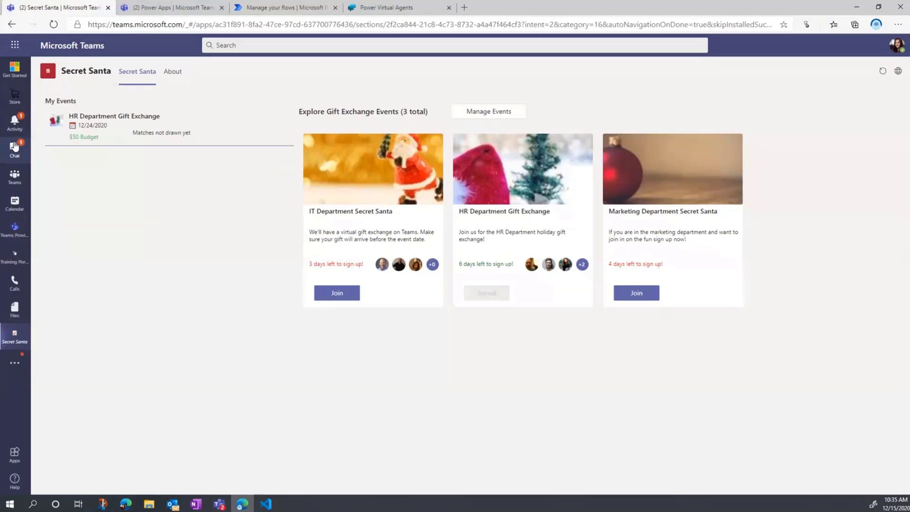
# - Open the Flow chat and select the matched name on the Secret Santa Match card
pyautogui.click(15, 150)
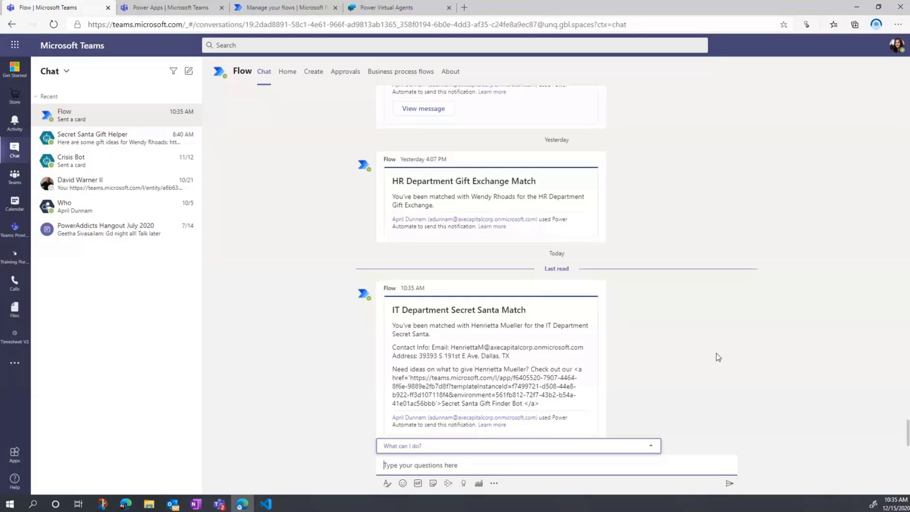
pyautogui.moveTo(427, 320)
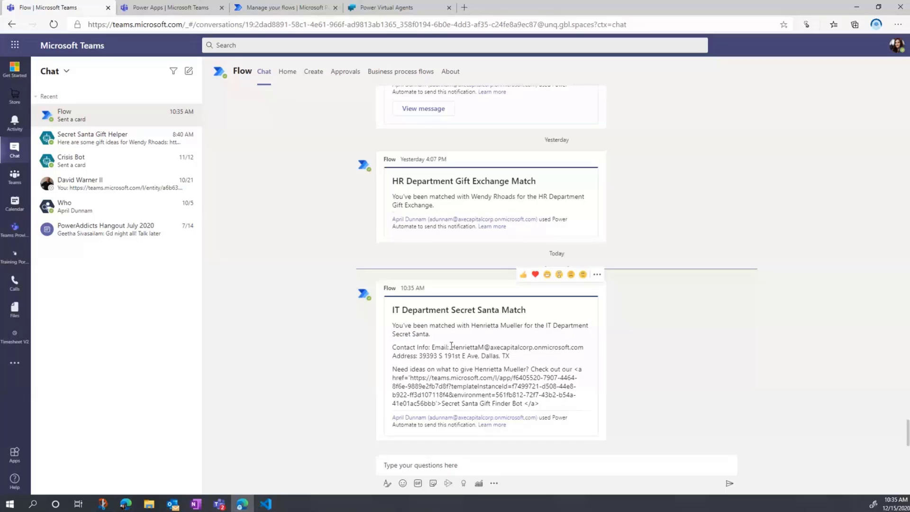
pyautogui.moveTo(556, 357)
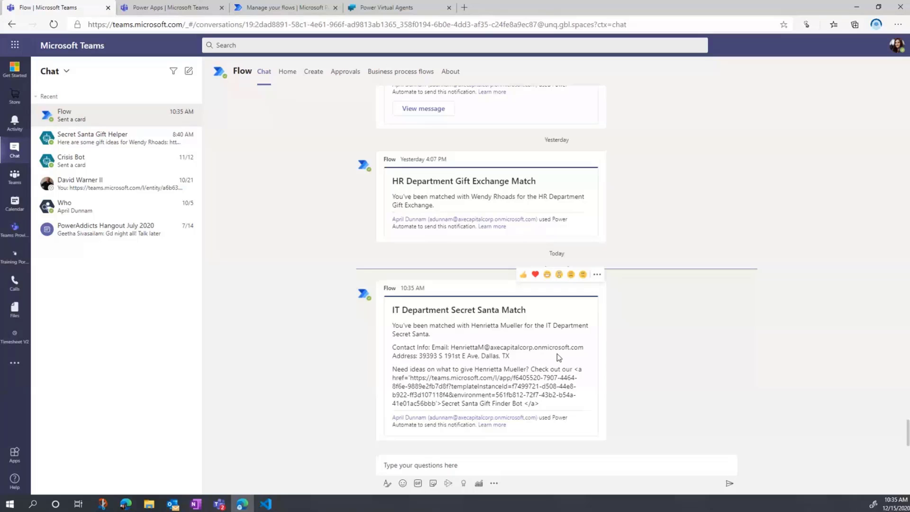
pyautogui.moveTo(463, 365)
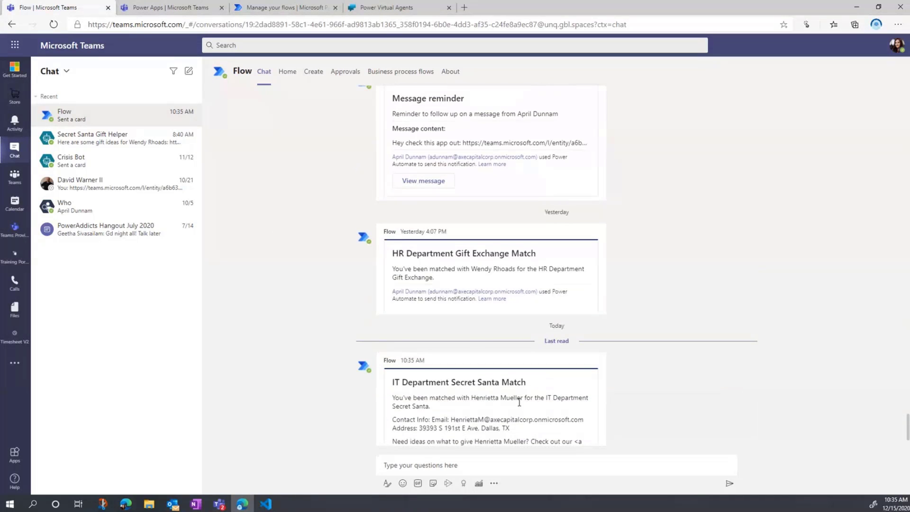
pyautogui.scroll(-3)
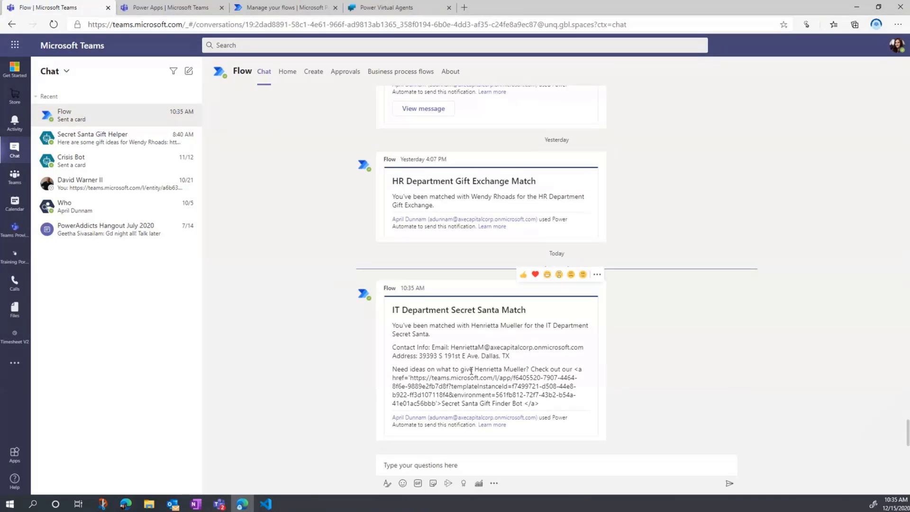
pyautogui.moveTo(14, 362)
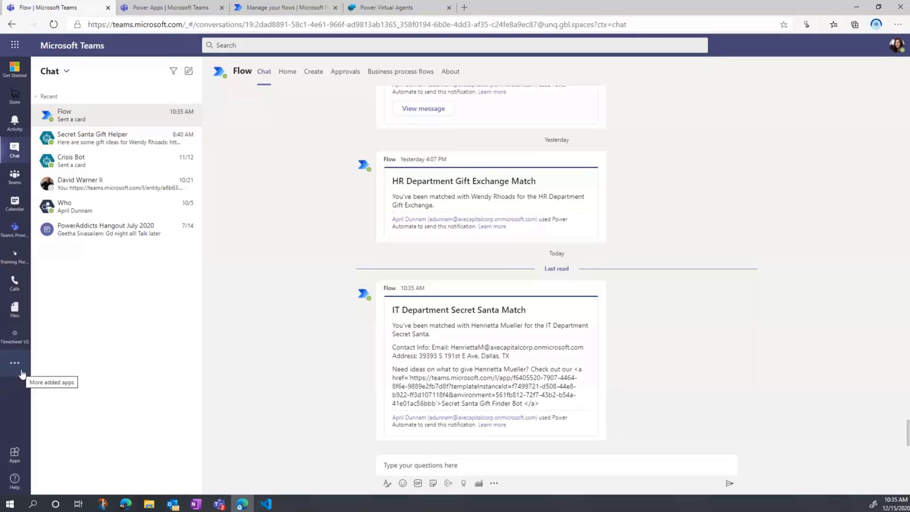
pyautogui.click(15, 362)
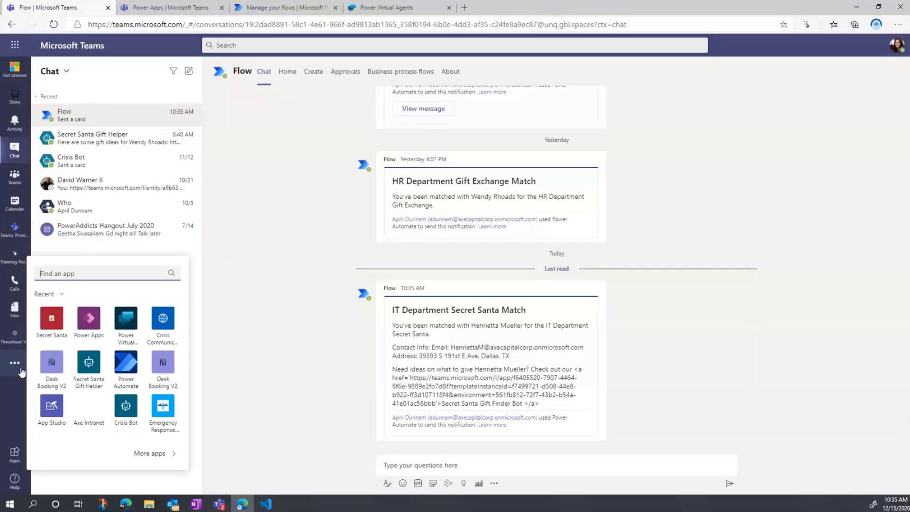
pyautogui.moveTo(88, 364)
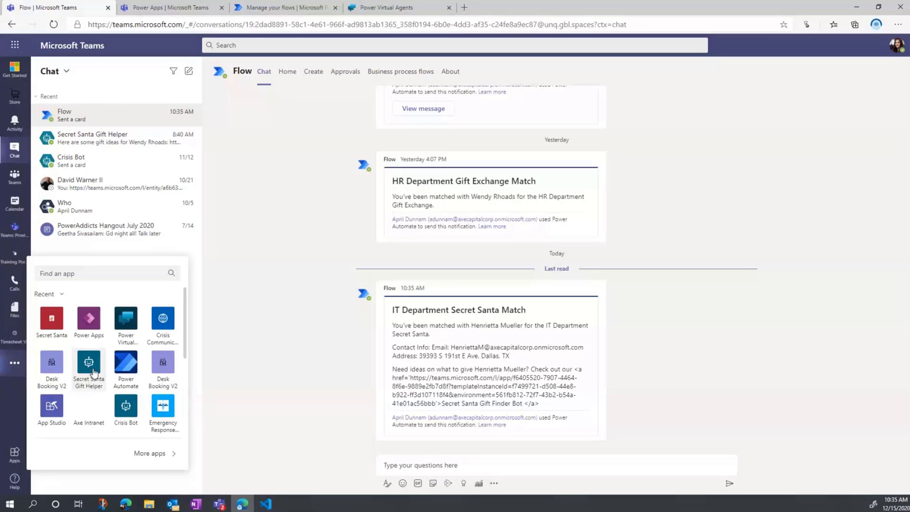
pyautogui.click(89, 363)
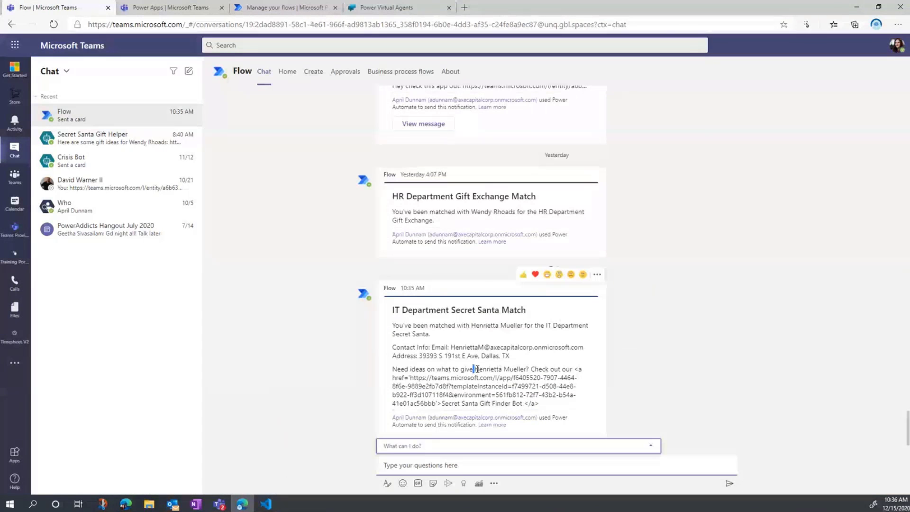
pyautogui.click(649, 445)
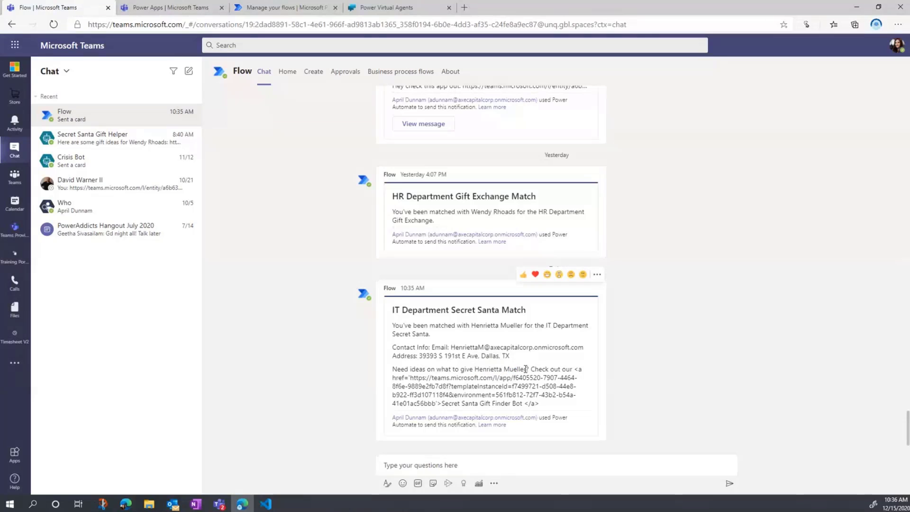
pyautogui.doubleClick(501, 368)
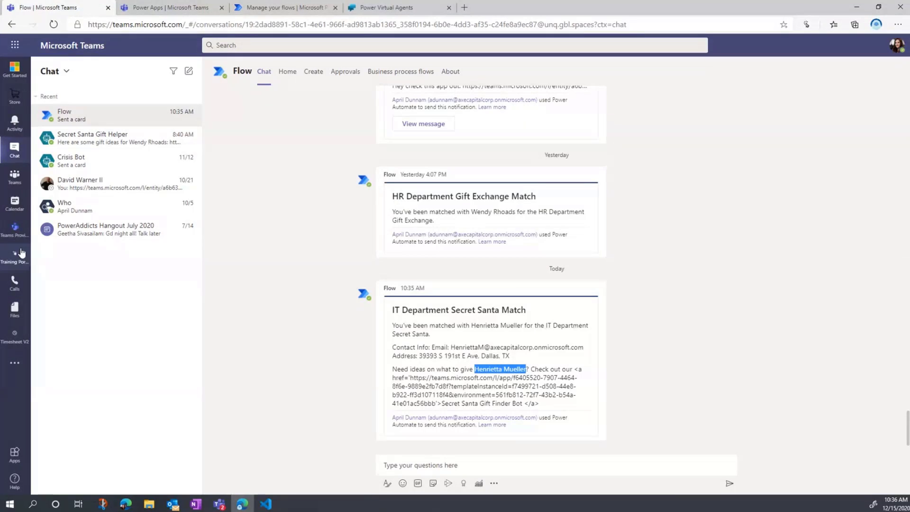
pyautogui.moveTo(14, 342)
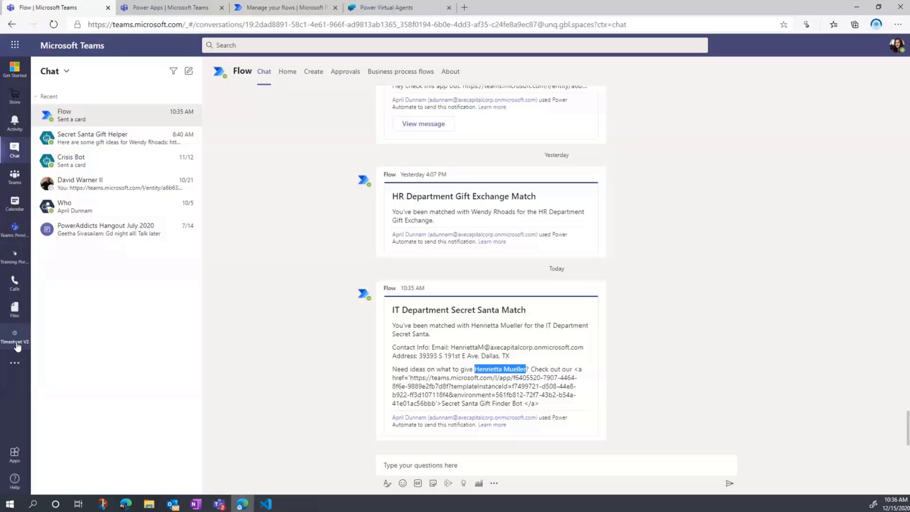
pyautogui.click(15, 336)
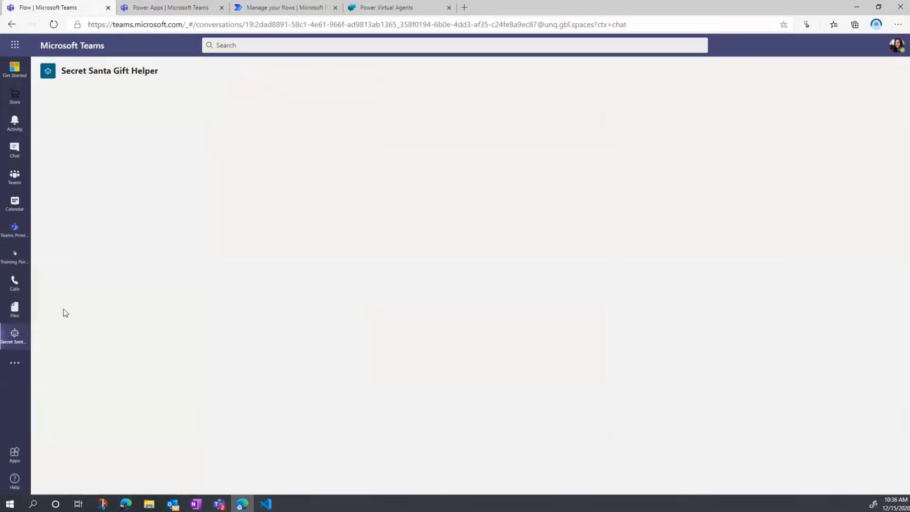
pyautogui.click(14, 336)
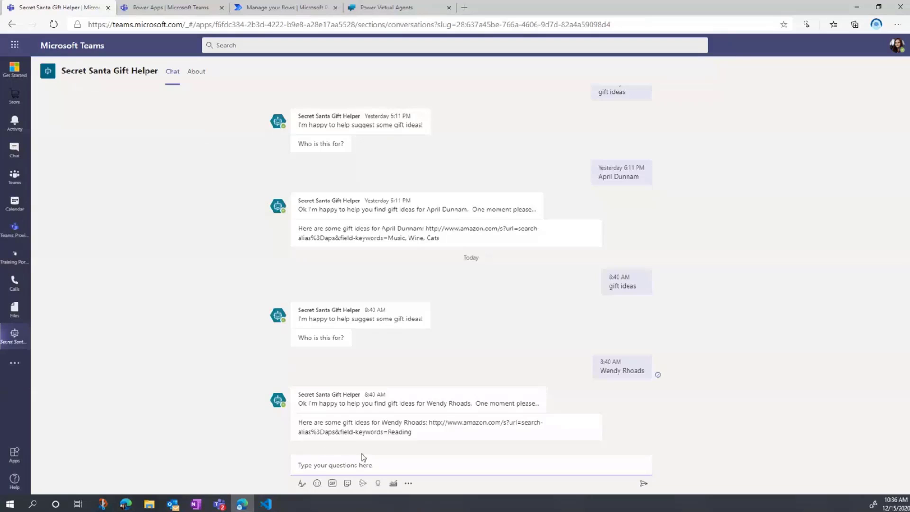
pyautogui.write('gift')
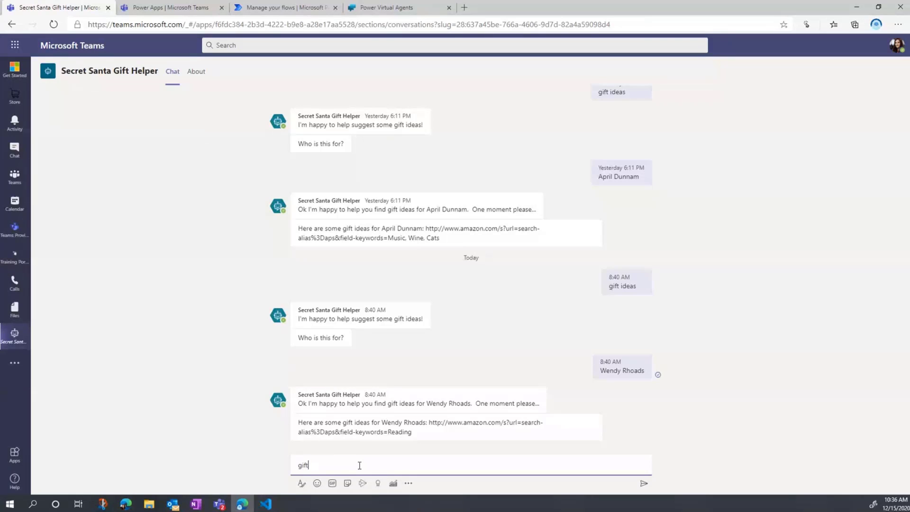
pyautogui.press('Return')
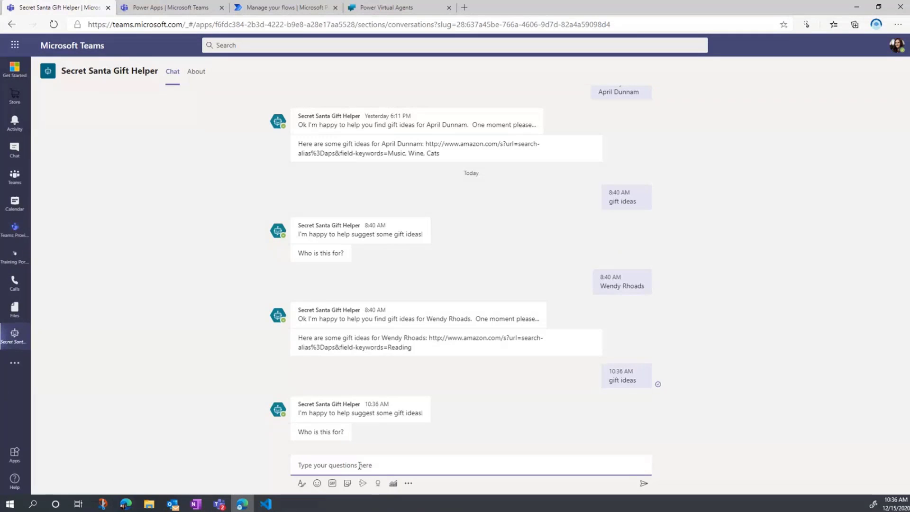
pyautogui.write('Henrietta Mueller')
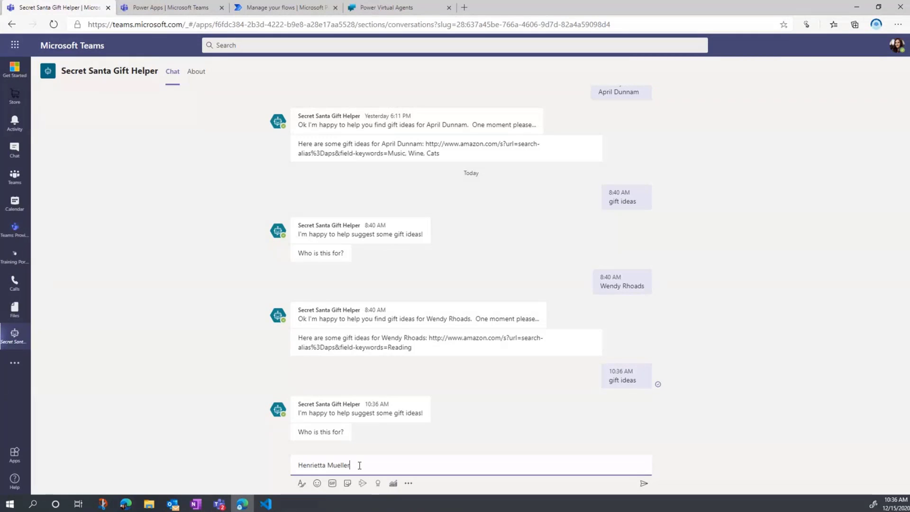
pyautogui.press('Return')
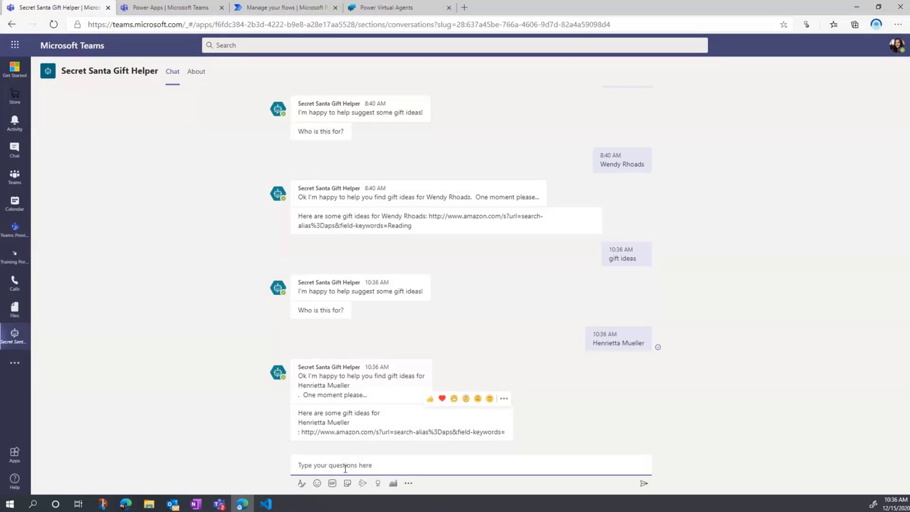
pyautogui.write('gift id')
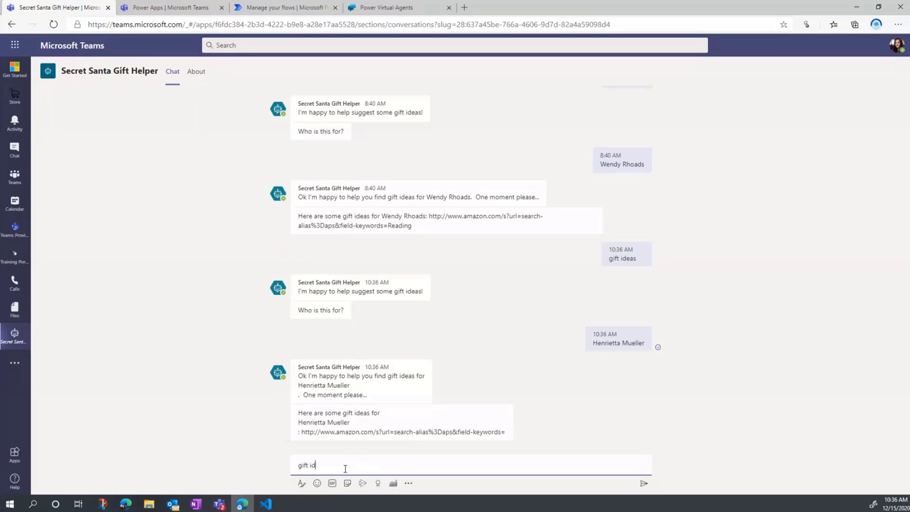
pyautogui.press('Return')
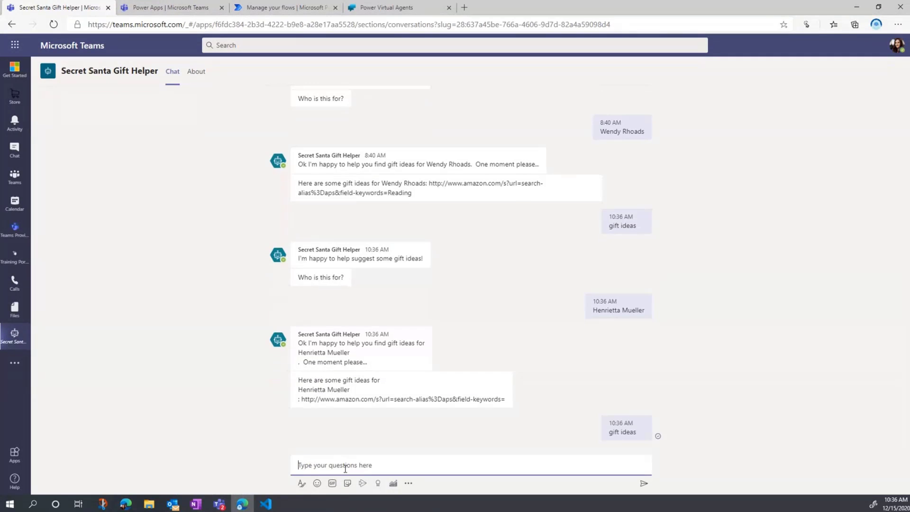
pyautogui.write('b')
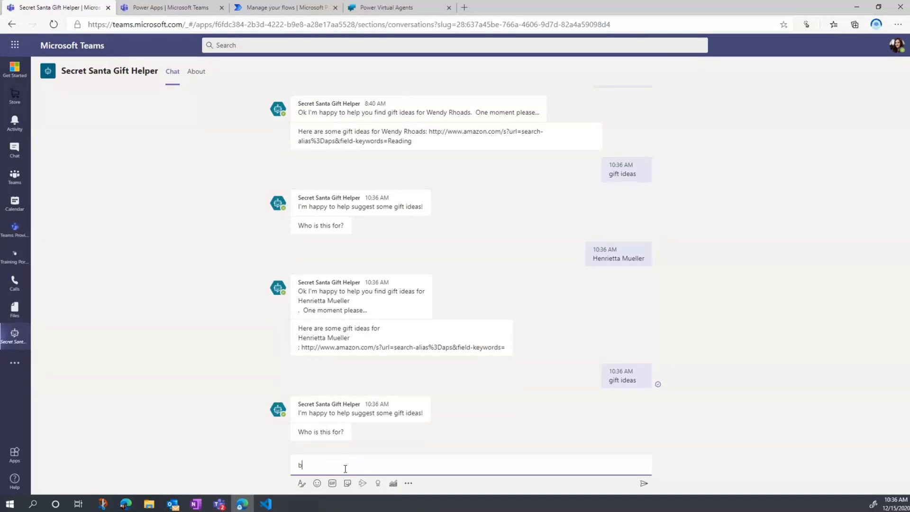
pyautogui.write('ob german')
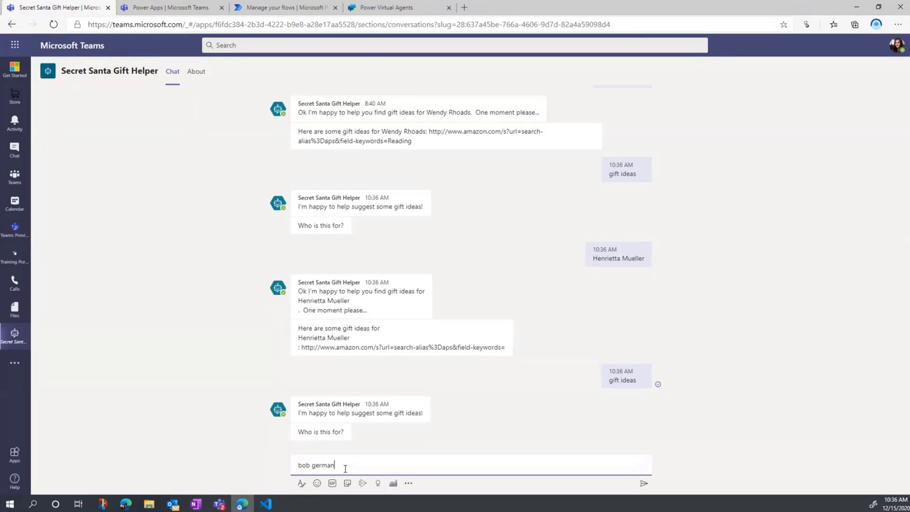
pyautogui.press('Return')
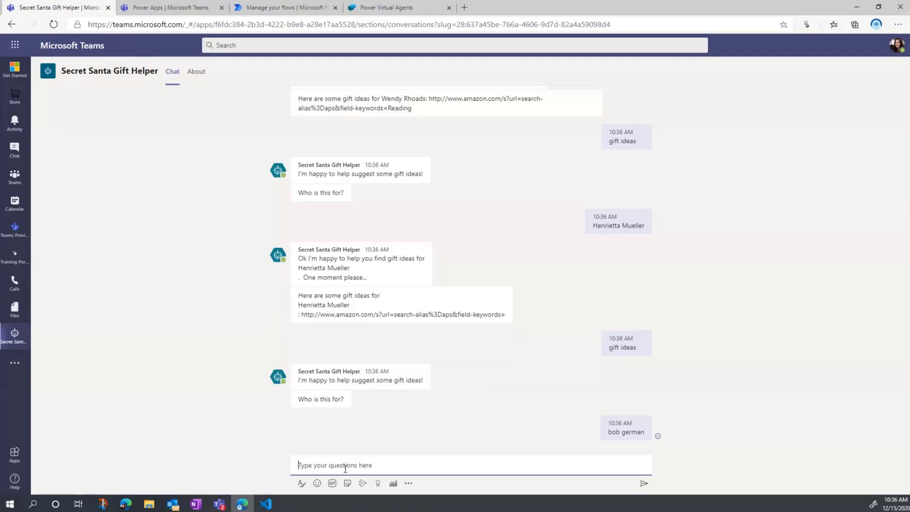
pyautogui.moveTo(378, 380)
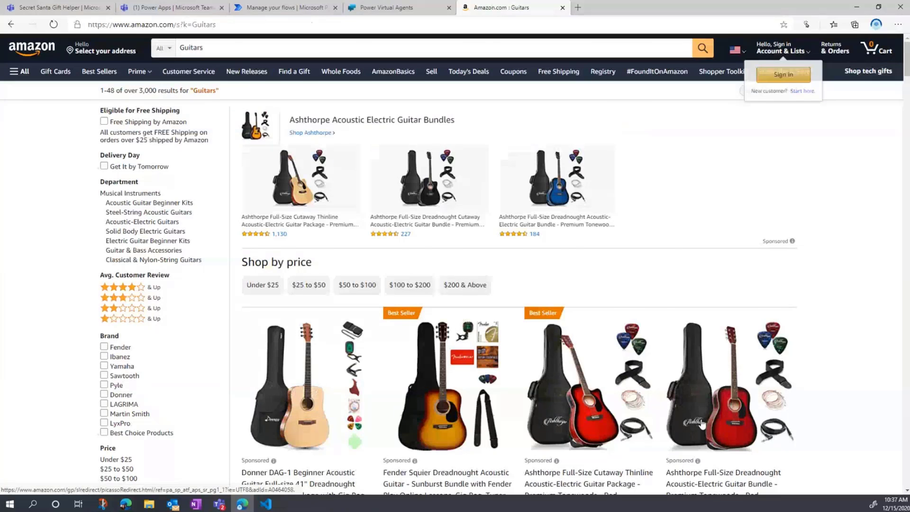
# - Browse the Amazon guitar results, then return to the Secret Santa Gift Helper chat
pyautogui.scroll(-3)
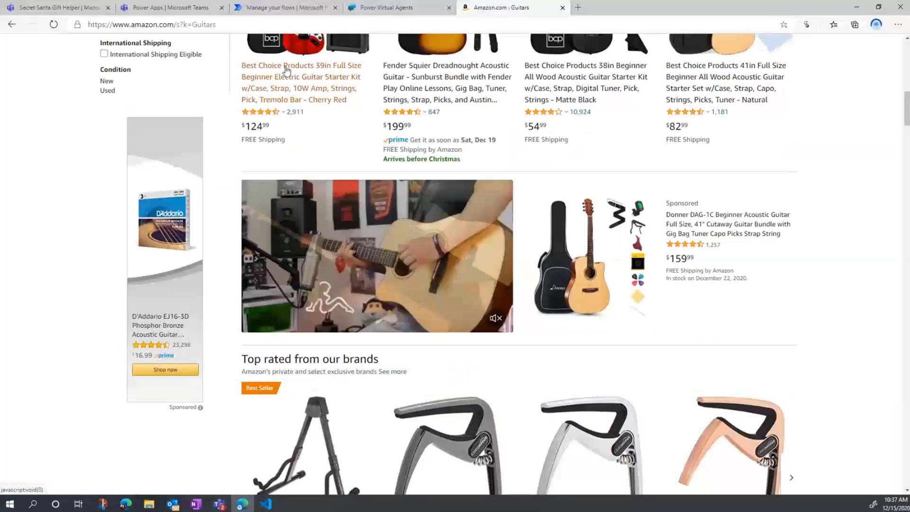
pyautogui.moveTo(58, 7)
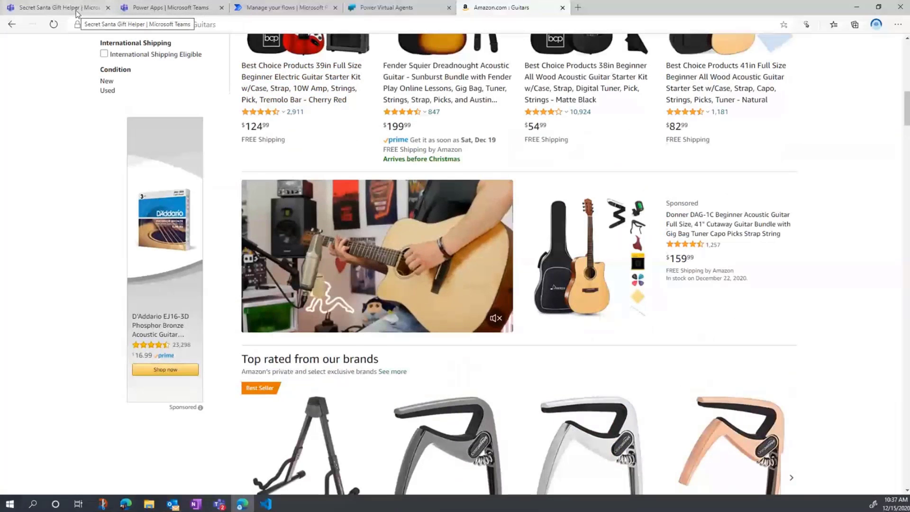
pyautogui.click(55, 8)
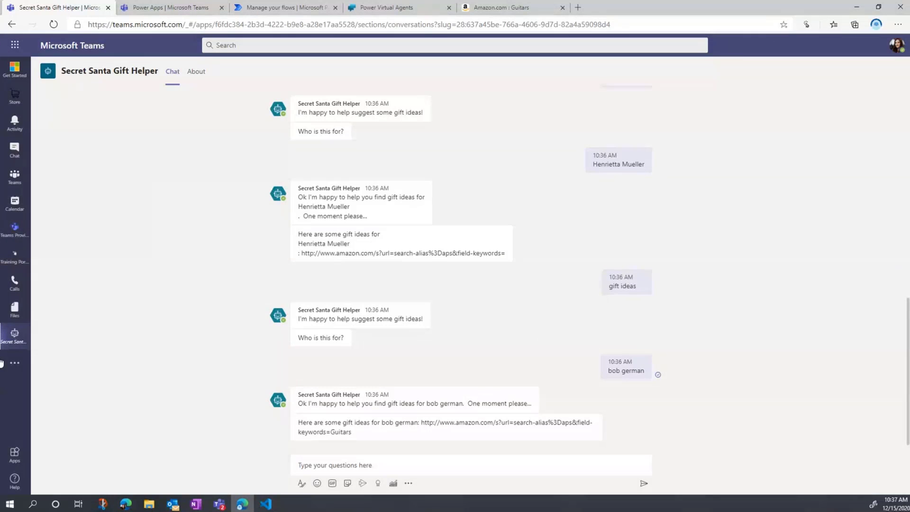
# - Select the Draw Names button and read its OnSelect pairing formula's ForAll loop
pyautogui.click(169, 8)
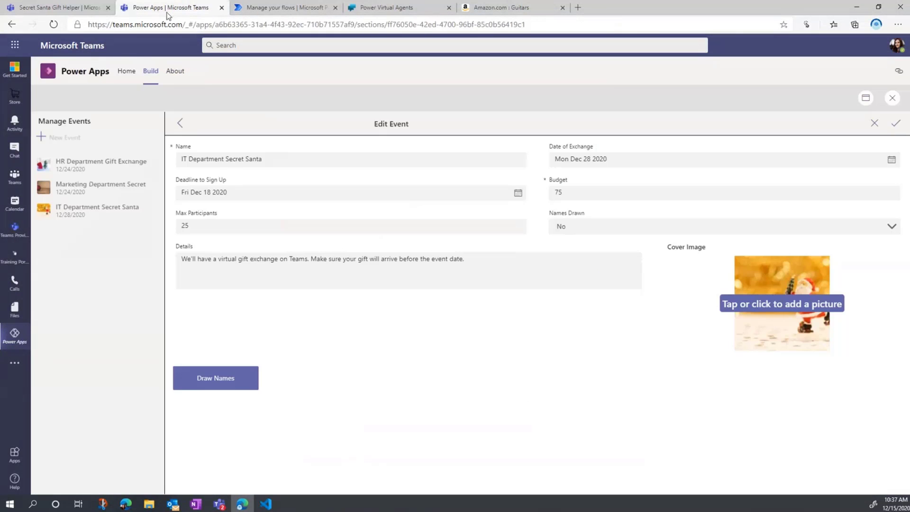
pyautogui.moveTo(892, 98)
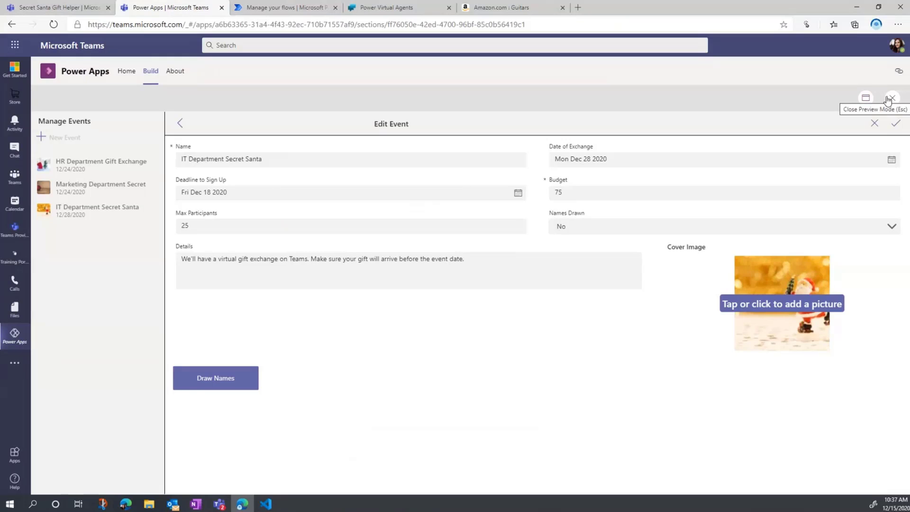
pyautogui.moveTo(565, 276)
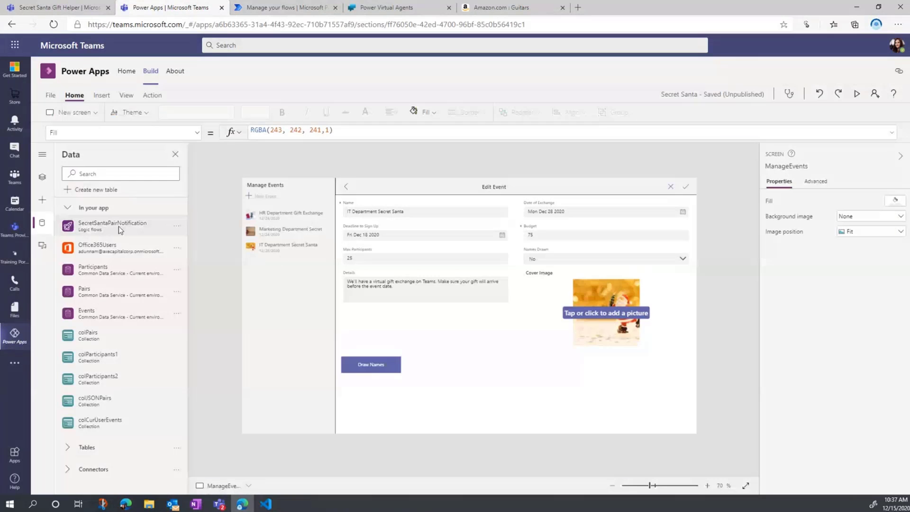
pyautogui.click(371, 364)
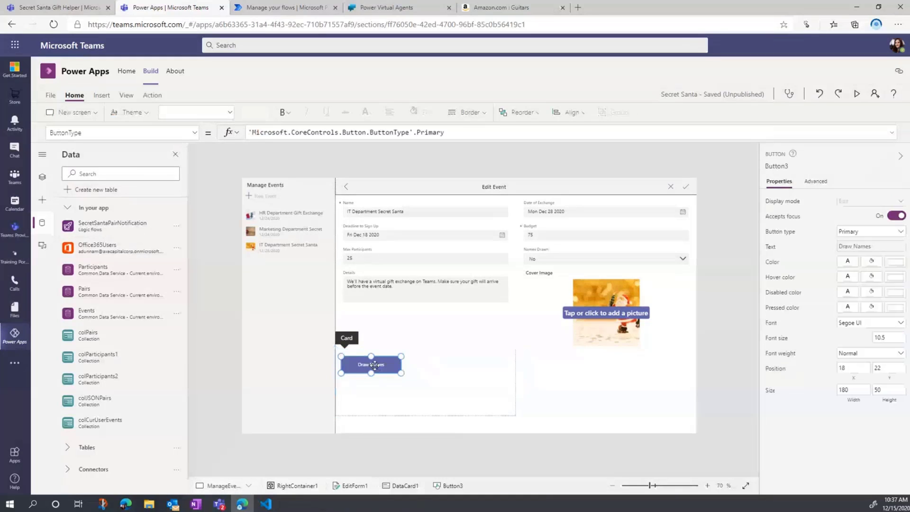
pyautogui.click(122, 132)
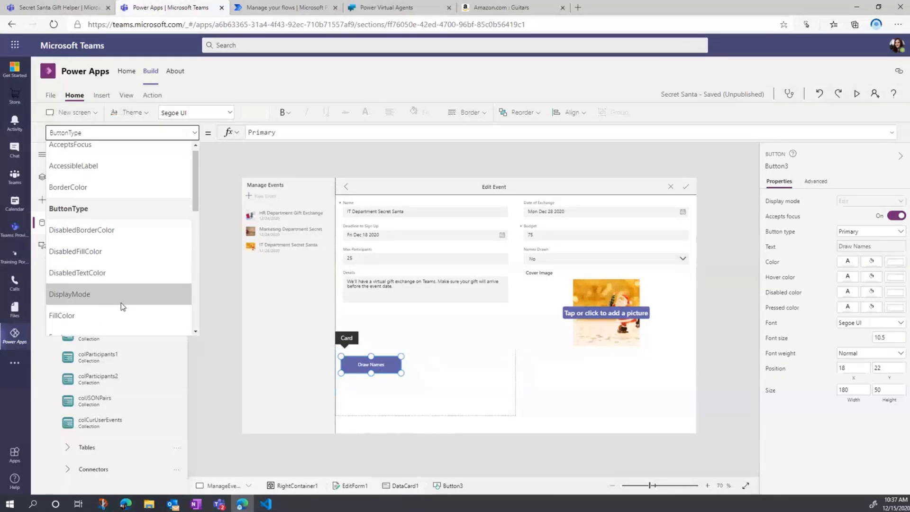
pyautogui.scroll(-3)
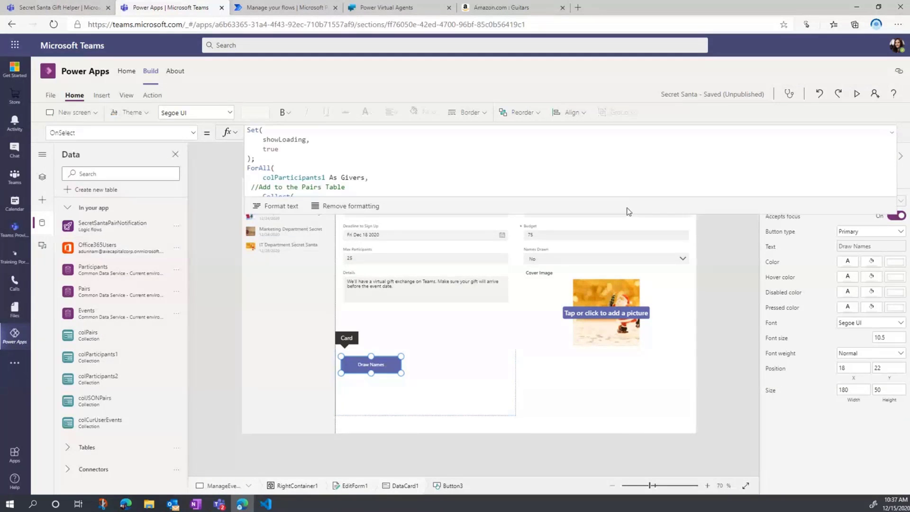
pyautogui.moveTo(607, 226)
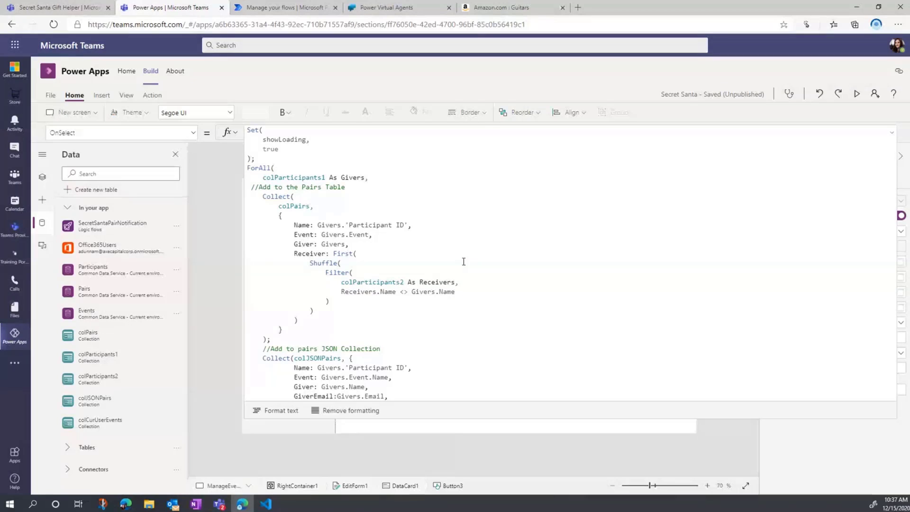
pyautogui.moveTo(437, 325)
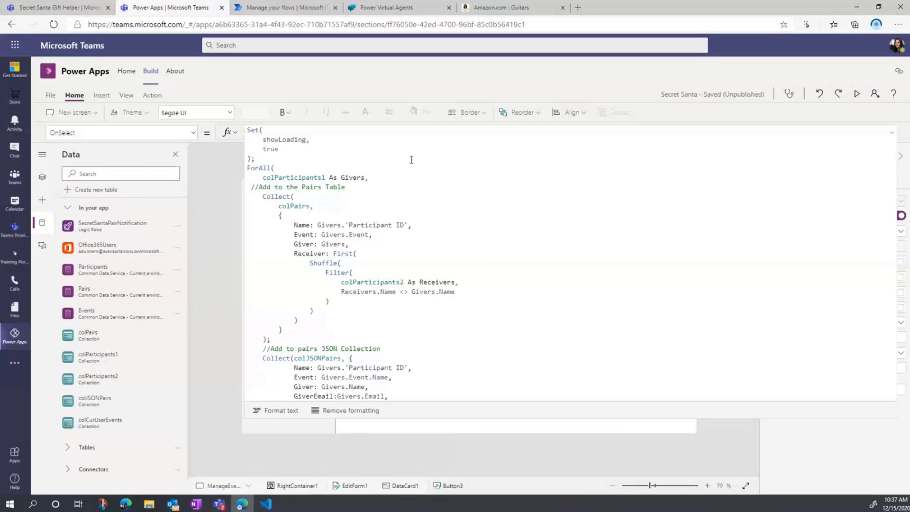
pyautogui.click(273, 168)
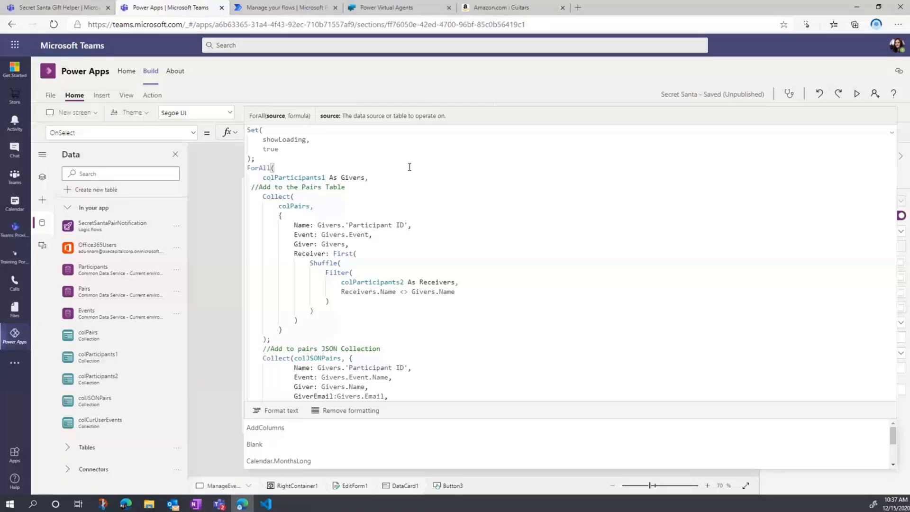
pyautogui.click(370, 177)
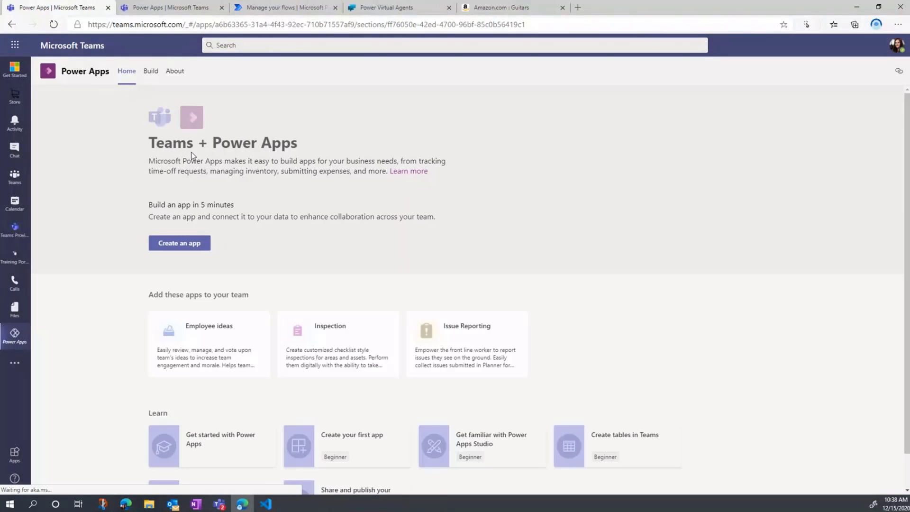
# - View the Participants table rows, then the four giver–receiver rows in Pairs
pyautogui.click(150, 70)
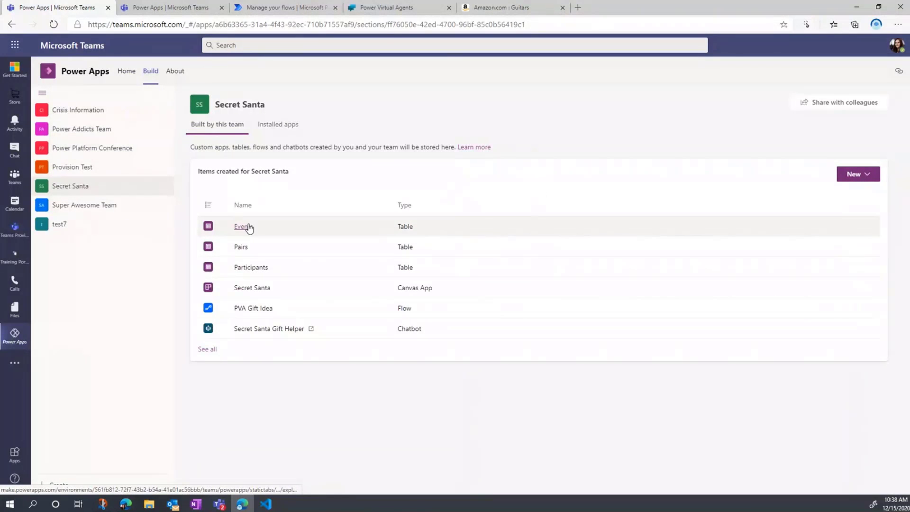
pyautogui.click(242, 227)
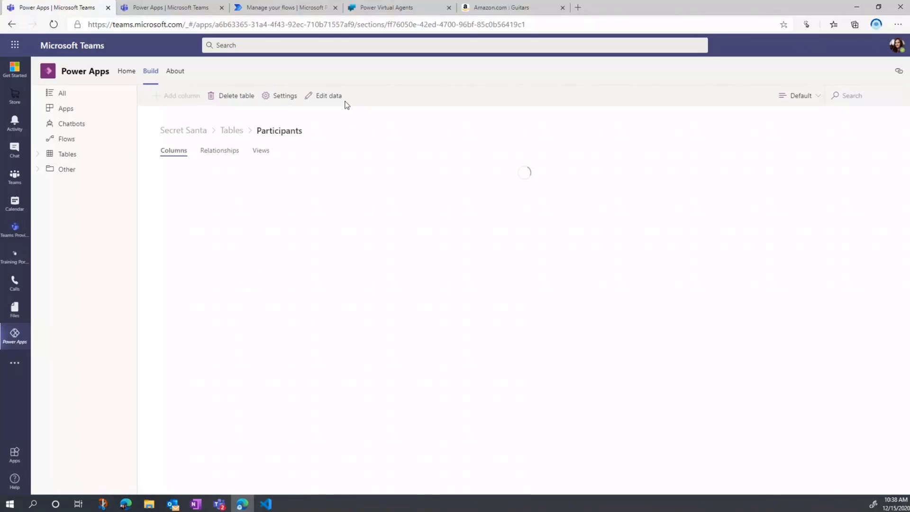
pyautogui.click(328, 95)
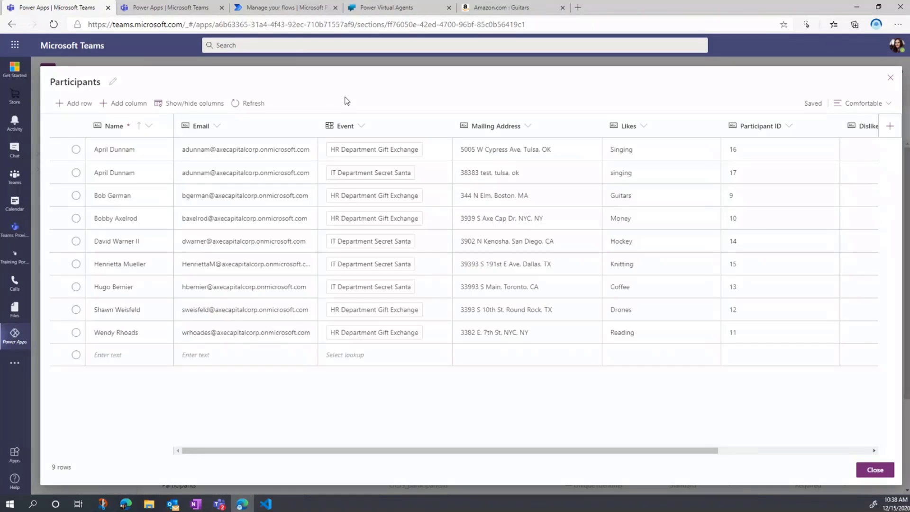
pyautogui.moveTo(373, 292)
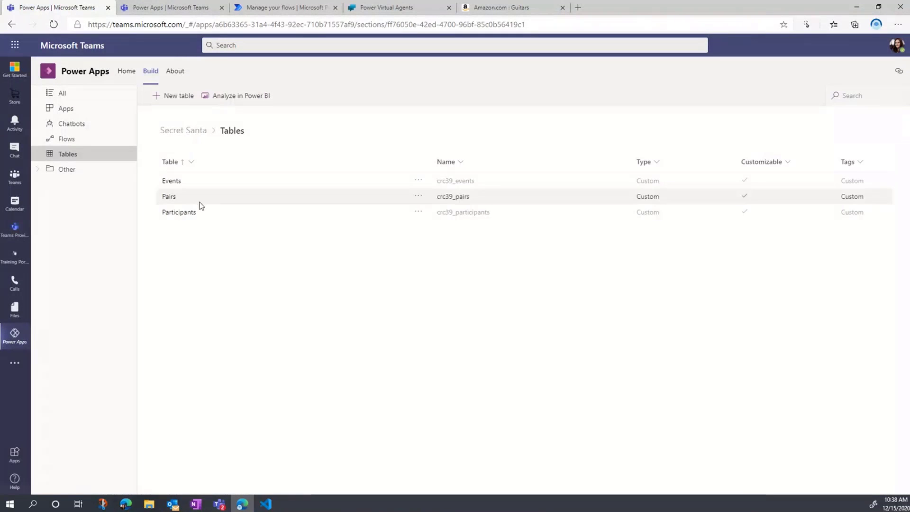
pyautogui.click(168, 197)
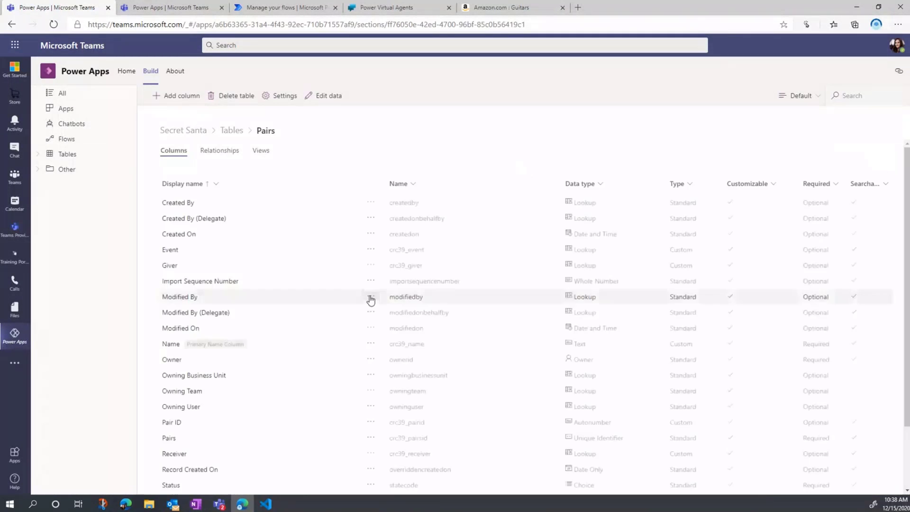
pyautogui.moveTo(371, 297)
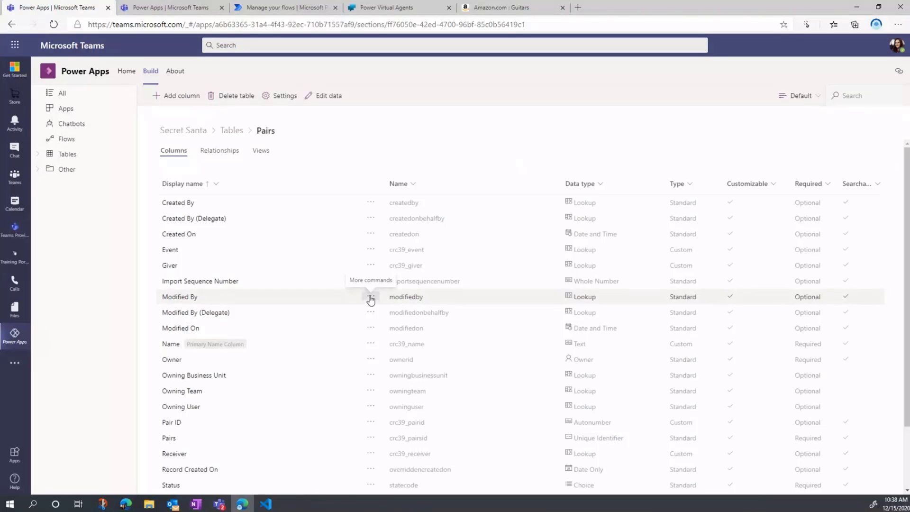
pyautogui.click(323, 95)
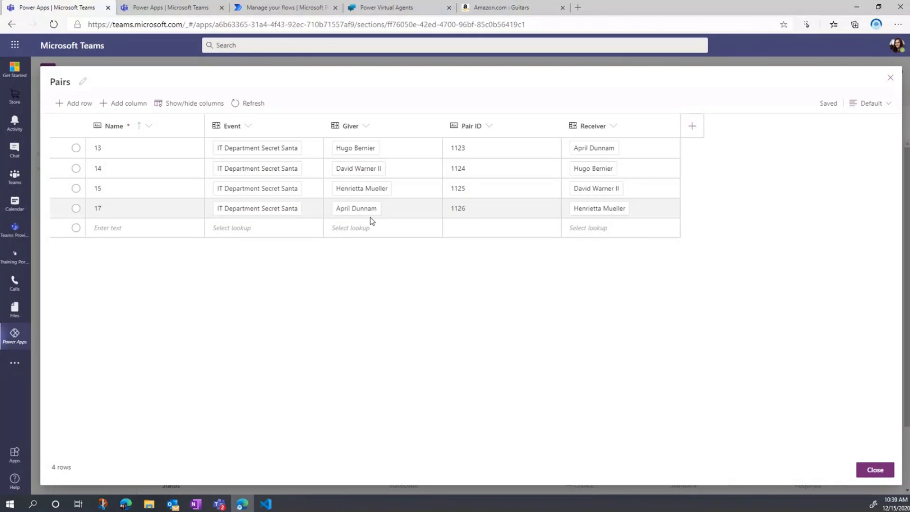
pyautogui.moveTo(613, 160)
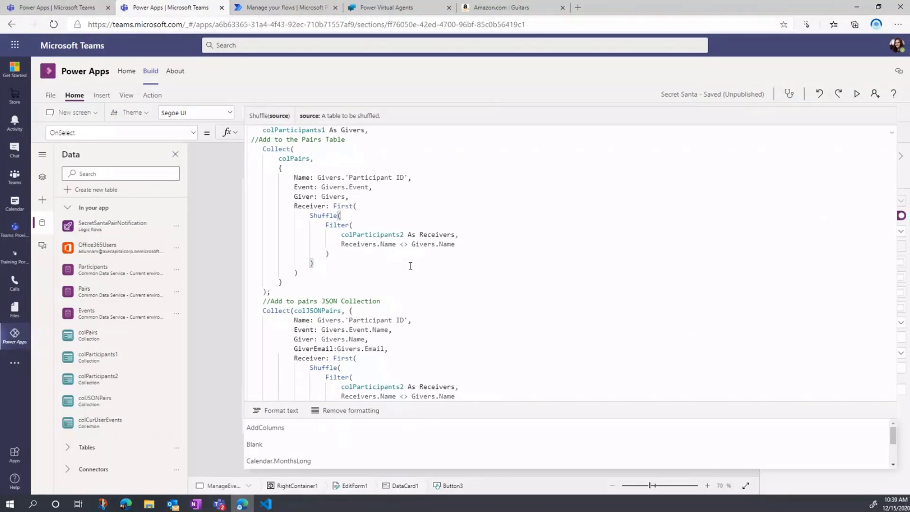
pyautogui.moveTo(417, 269)
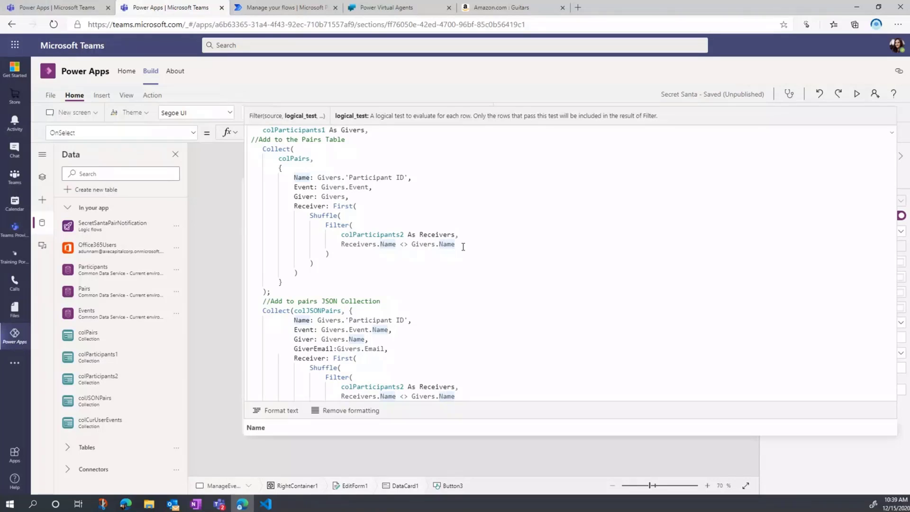
pyautogui.moveTo(333, 194)
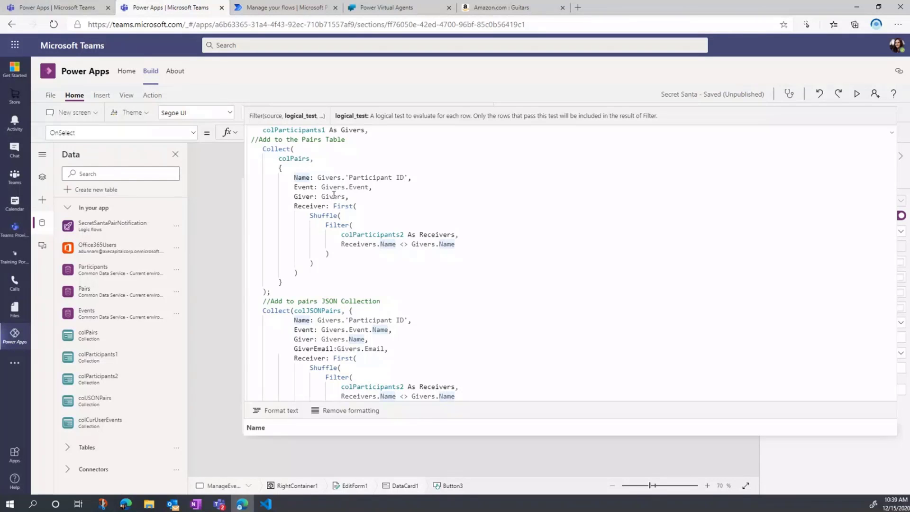
pyautogui.click(325, 215)
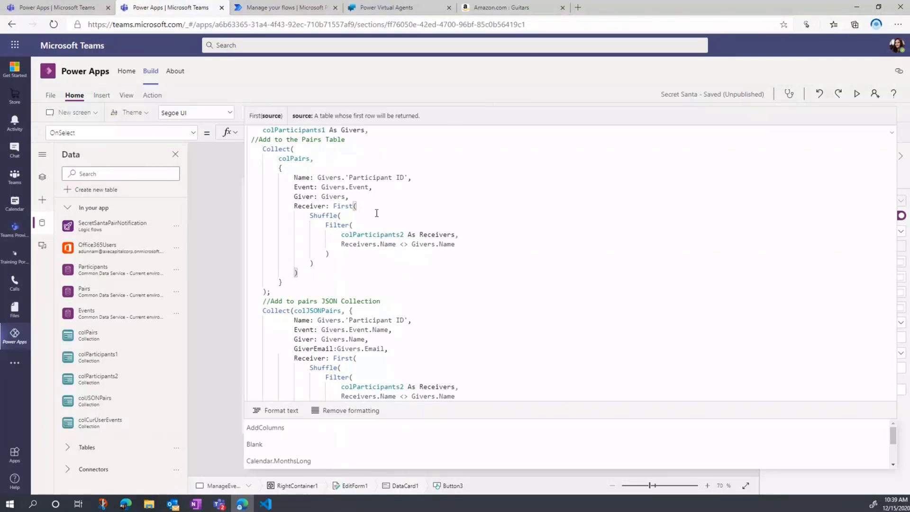
pyautogui.scroll(-3)
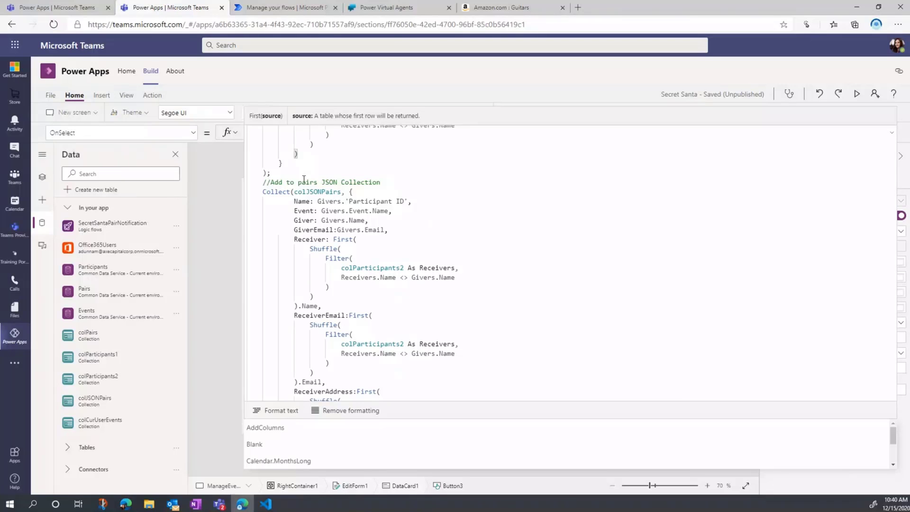
# - Read the formula's JSON notification step and show the screen's linked Power Automate flows
pyautogui.scroll(3)
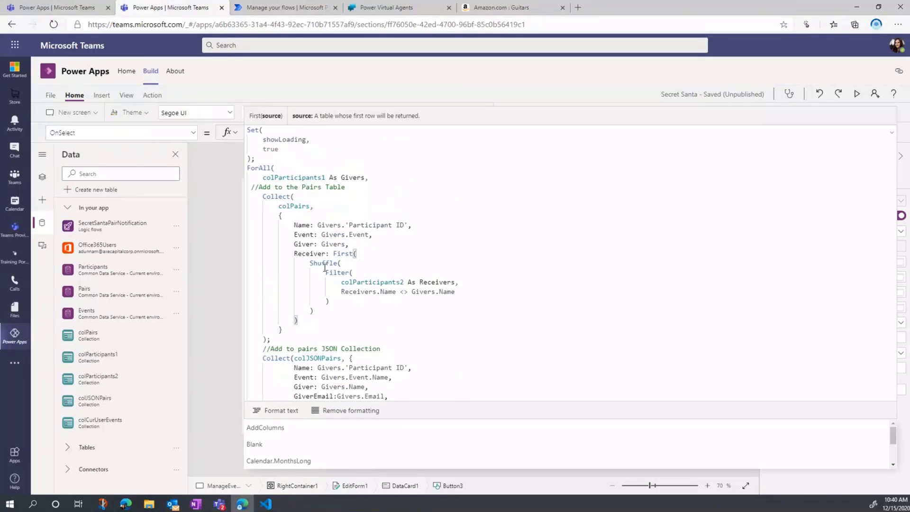
pyautogui.scroll(-3)
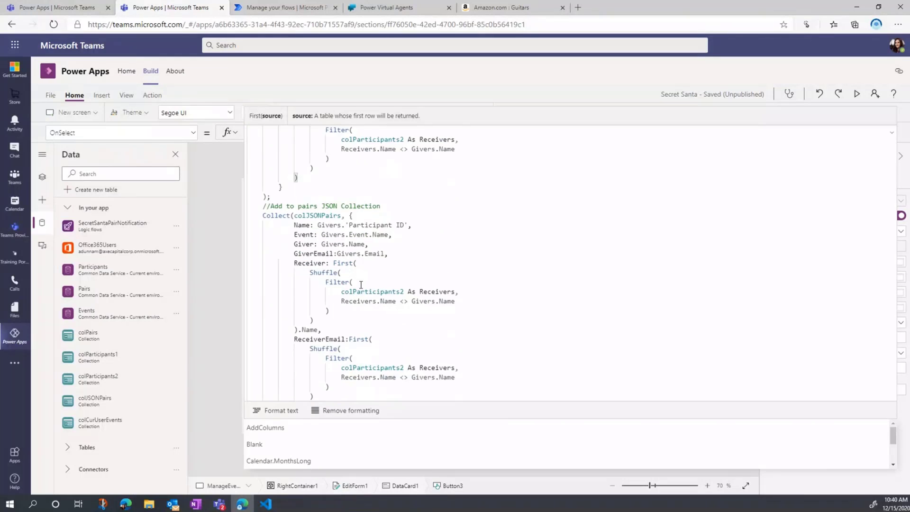
pyautogui.scroll(-3)
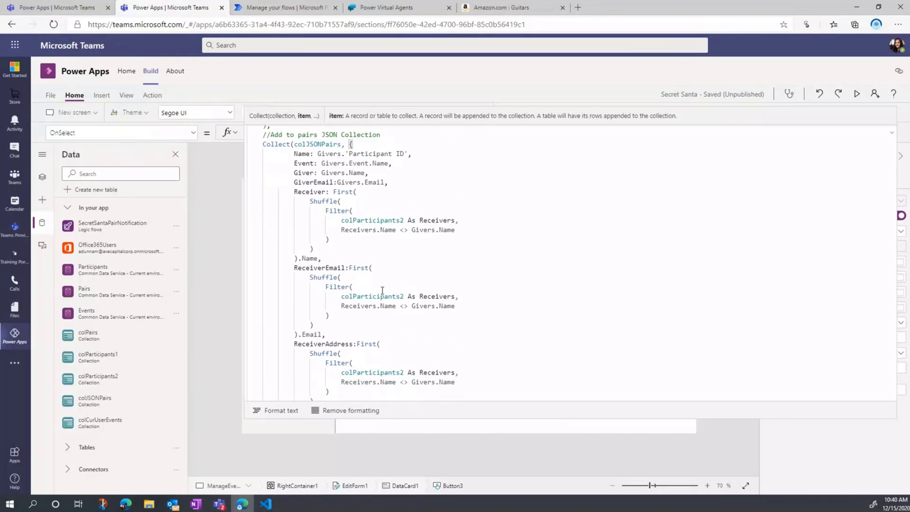
pyautogui.scroll(3)
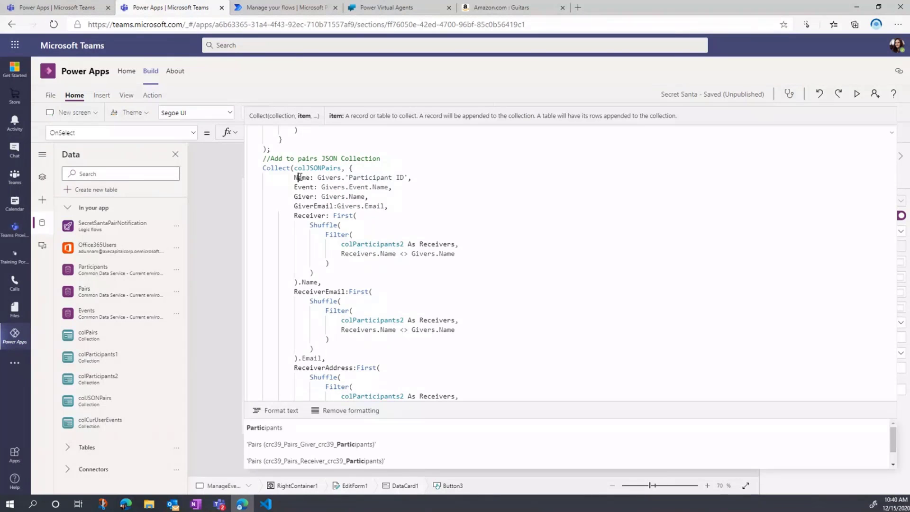
pyautogui.scroll(-3)
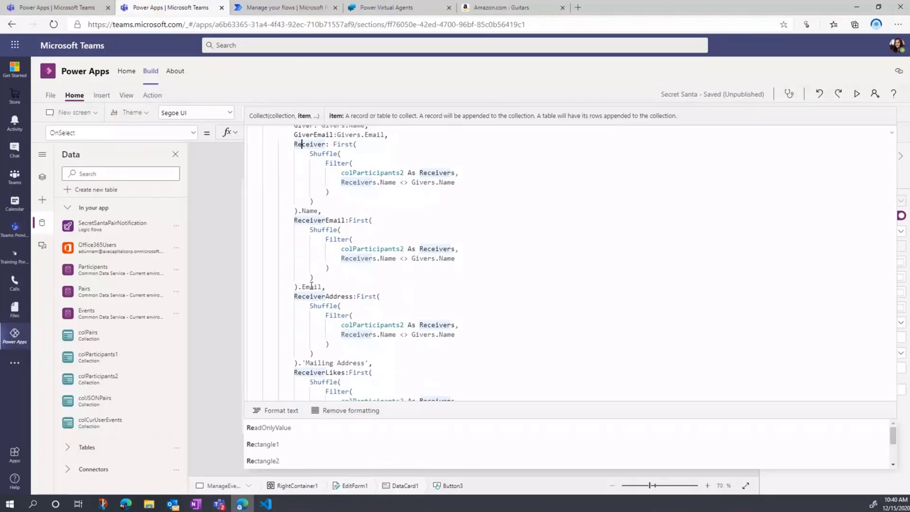
pyautogui.scroll(-3)
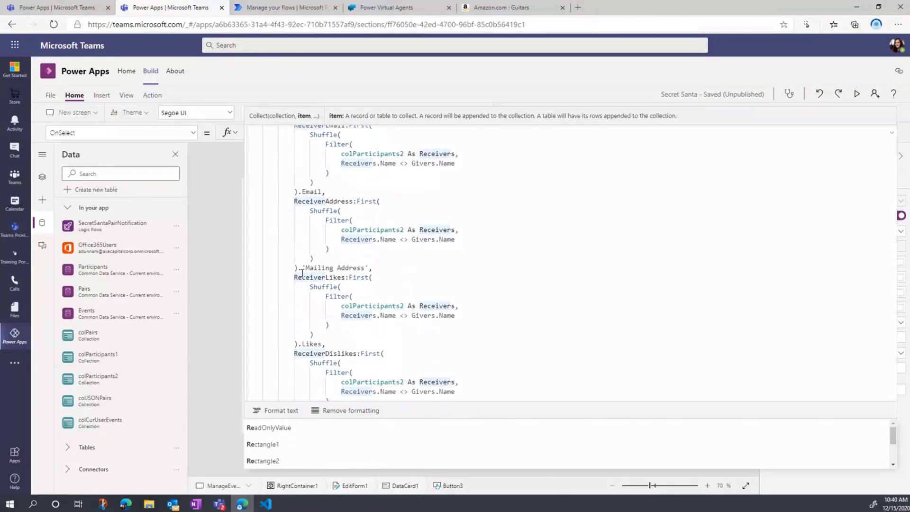
pyautogui.scroll(-3)
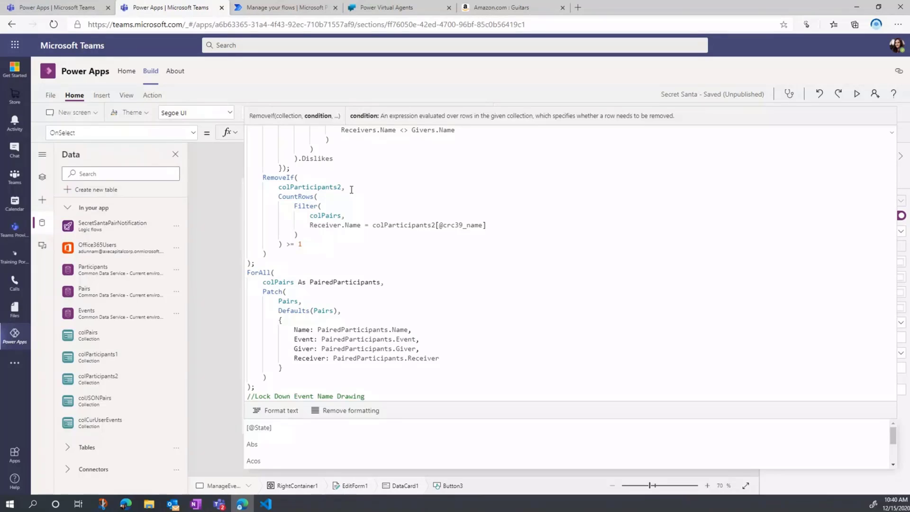
pyautogui.moveTo(342, 225)
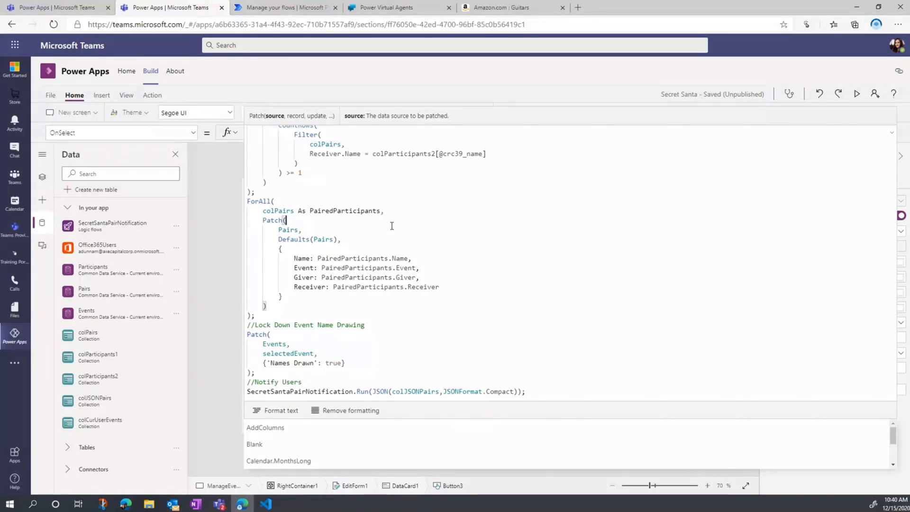
pyautogui.moveTo(357, 264)
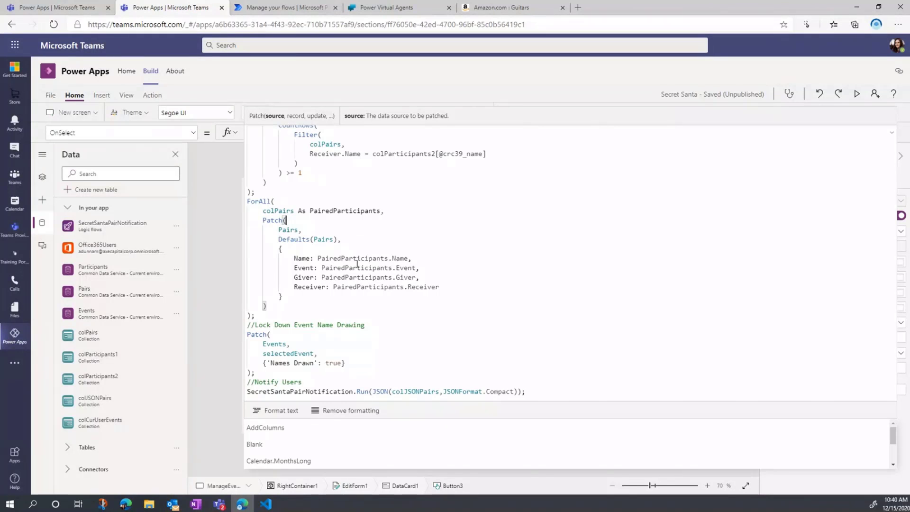
pyautogui.scroll(-3)
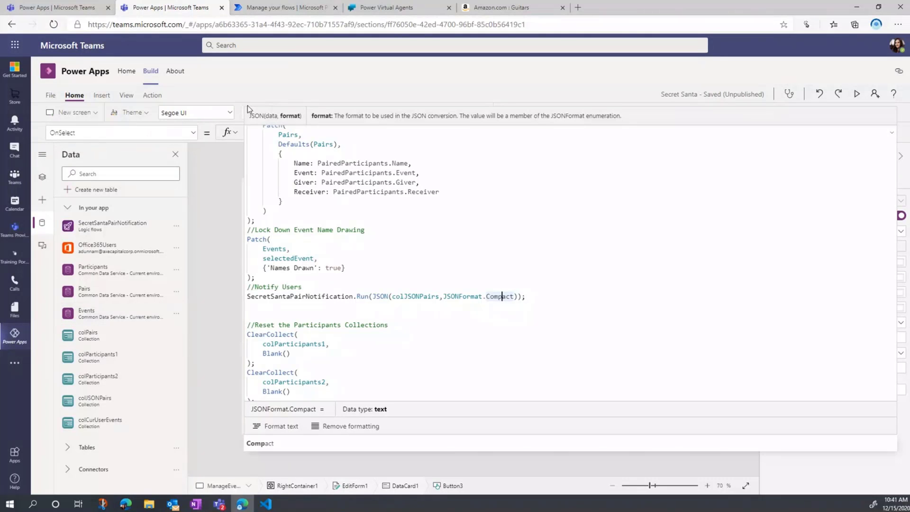
pyautogui.click(152, 95)
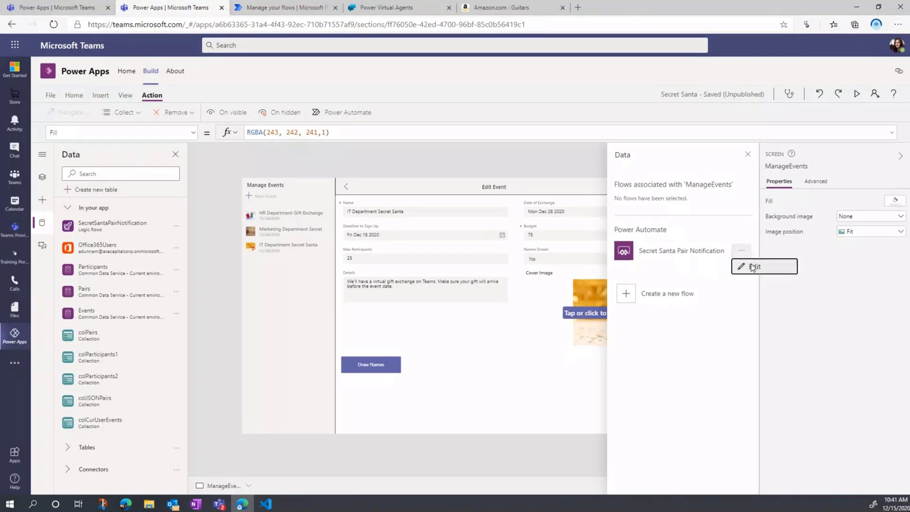
# - Open Secret Santa Pair Notification for editing and inspect the Parse JSON content and schema
pyautogui.click(755, 267)
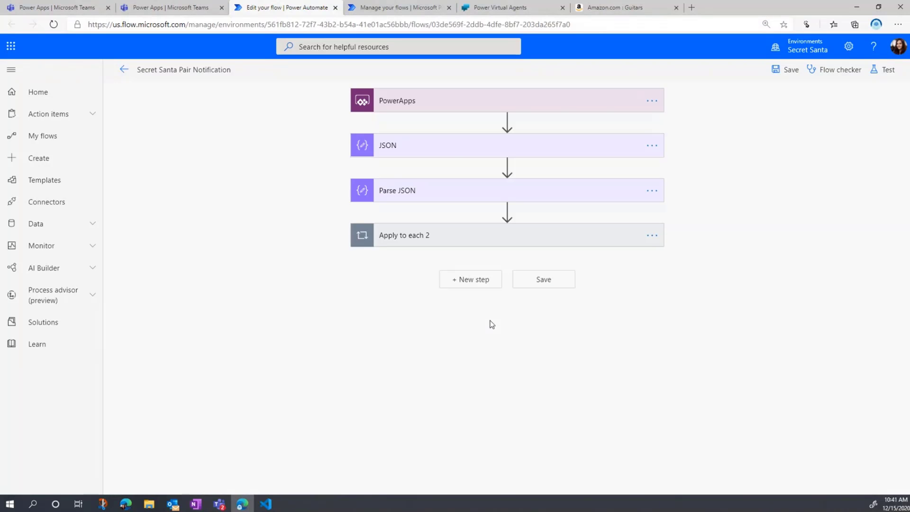
pyautogui.click(505, 145)
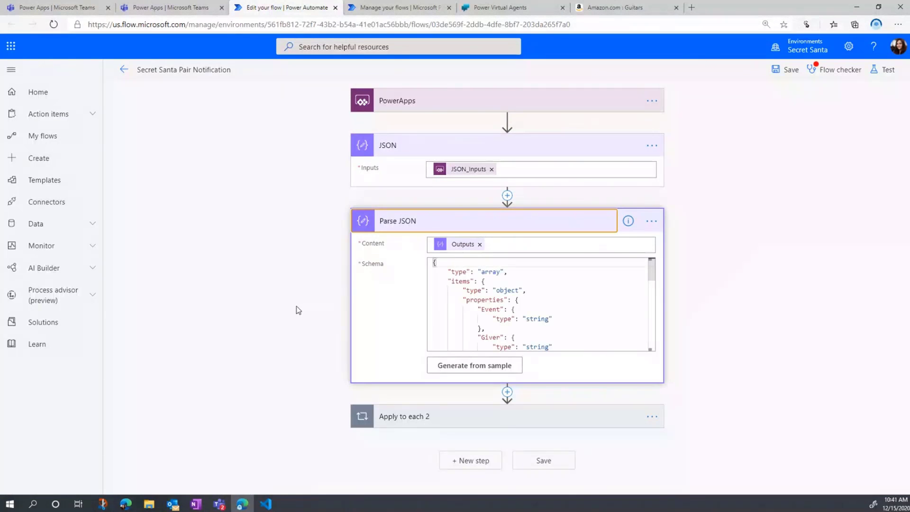
pyautogui.moveTo(519, 260)
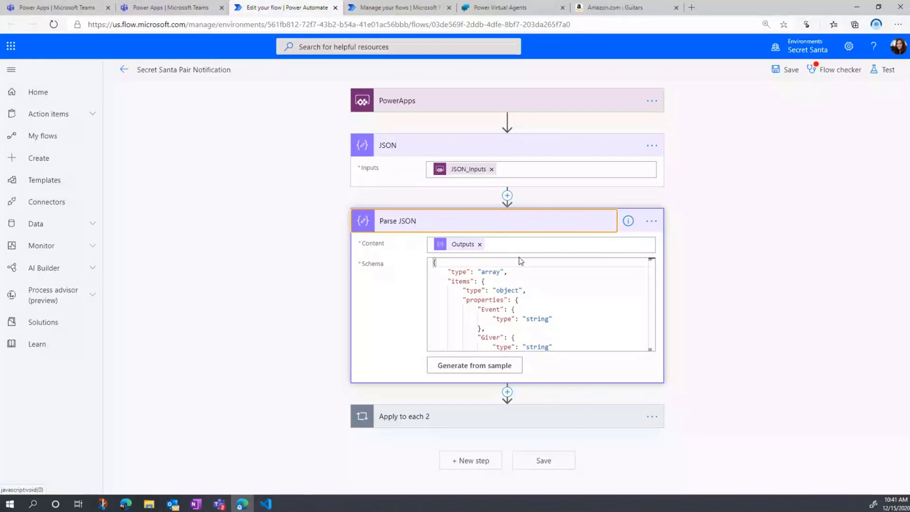
pyautogui.click(551, 243)
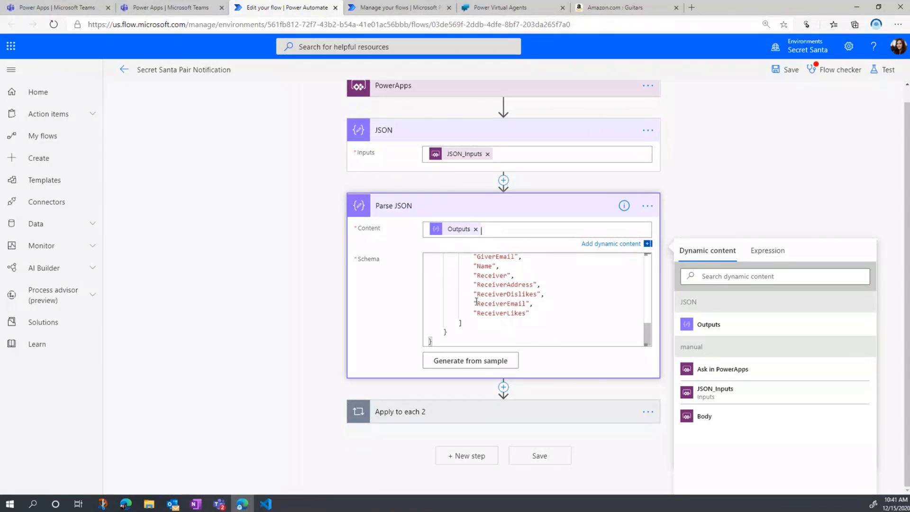
pyautogui.scroll(3)
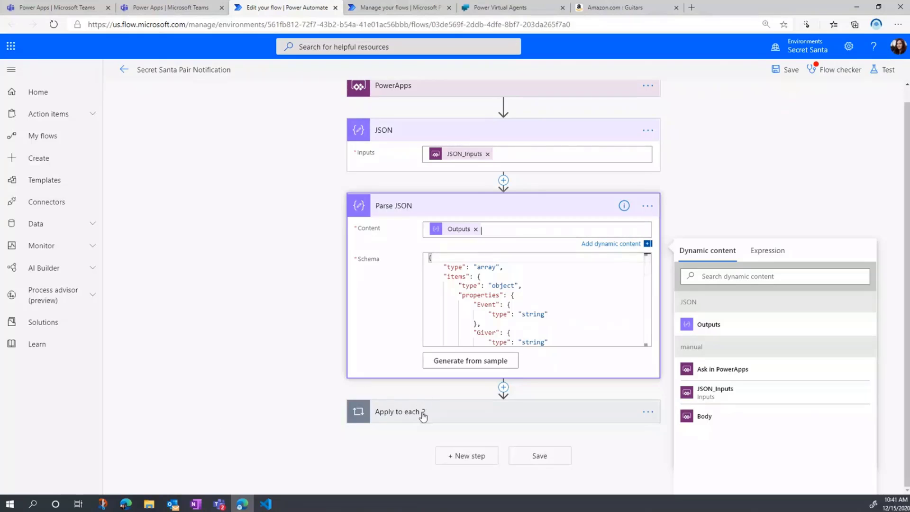
# - Inspect the Apply to each 2 message step's recipient, then return to Power Apps
pyautogui.click(397, 411)
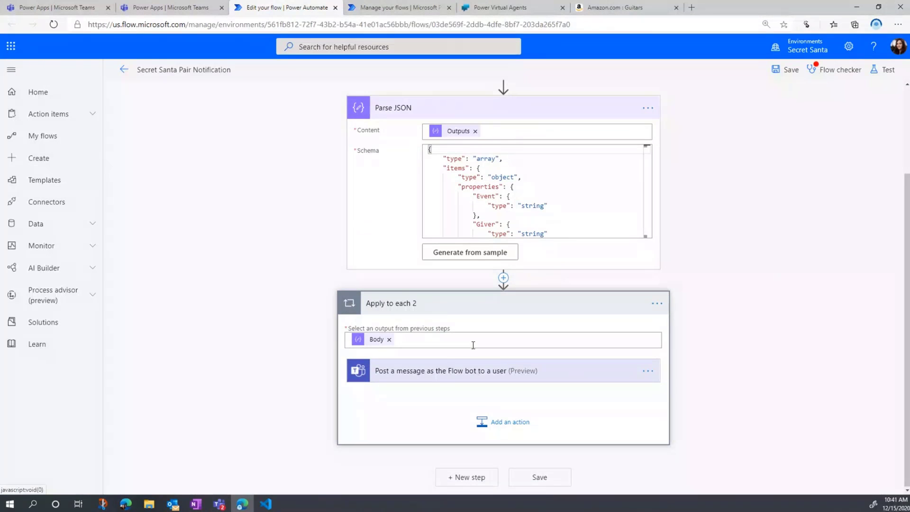
pyautogui.click(523, 339)
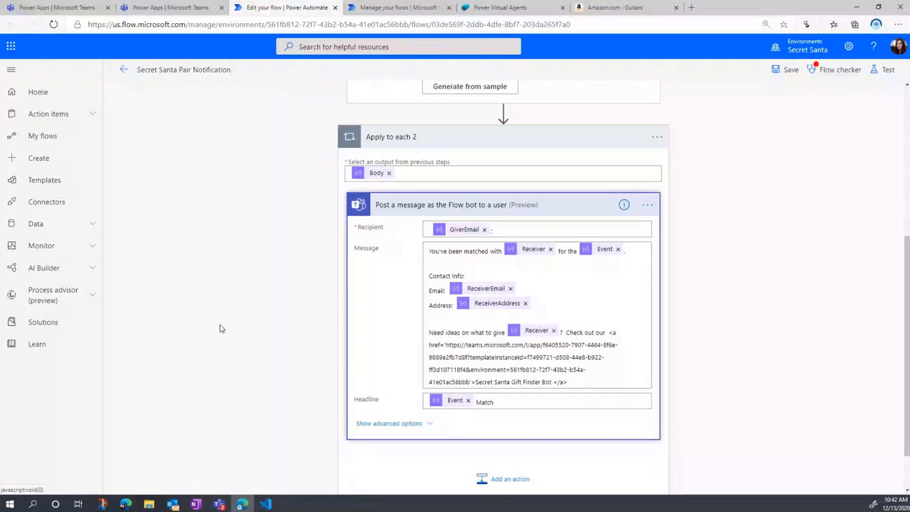
pyautogui.click(551, 229)
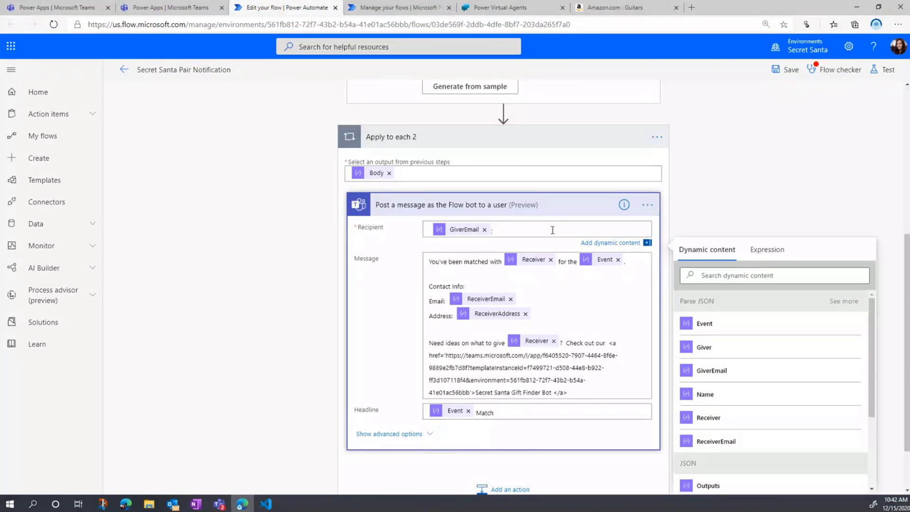
pyautogui.moveTo(528, 314)
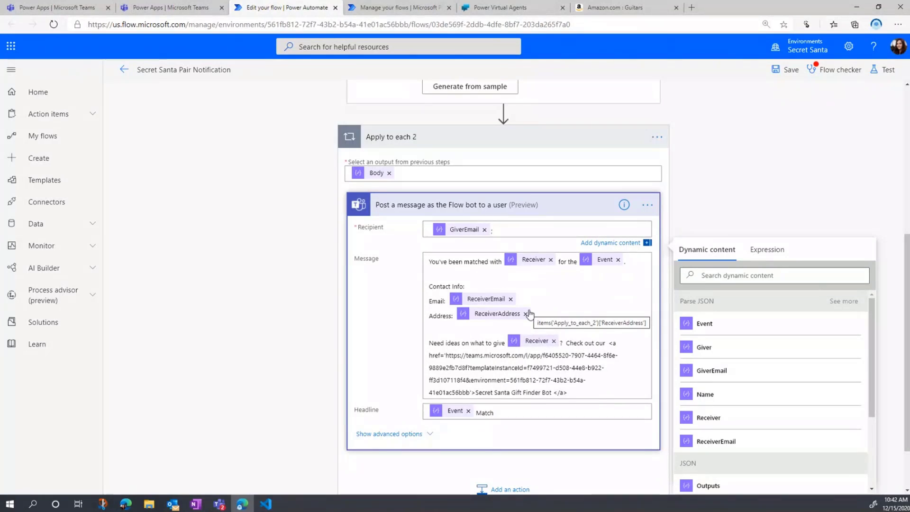
pyautogui.scroll(3)
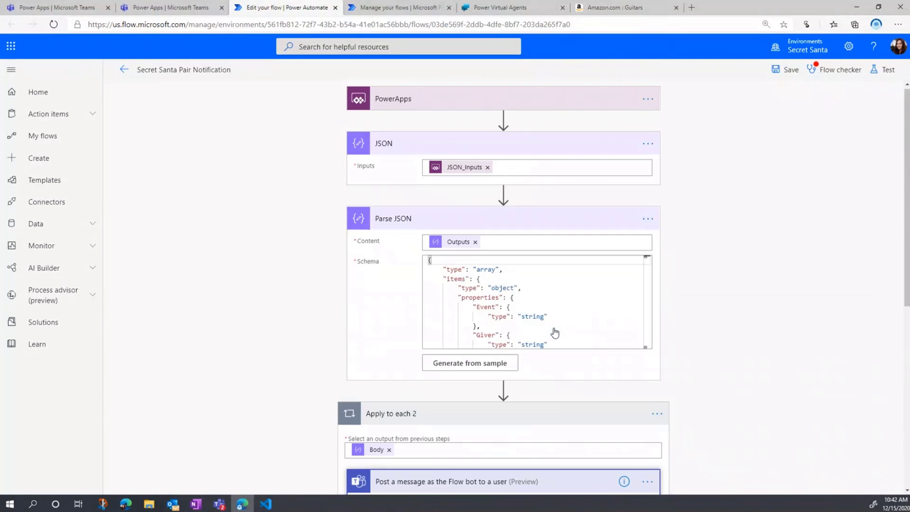
pyautogui.click(168, 7)
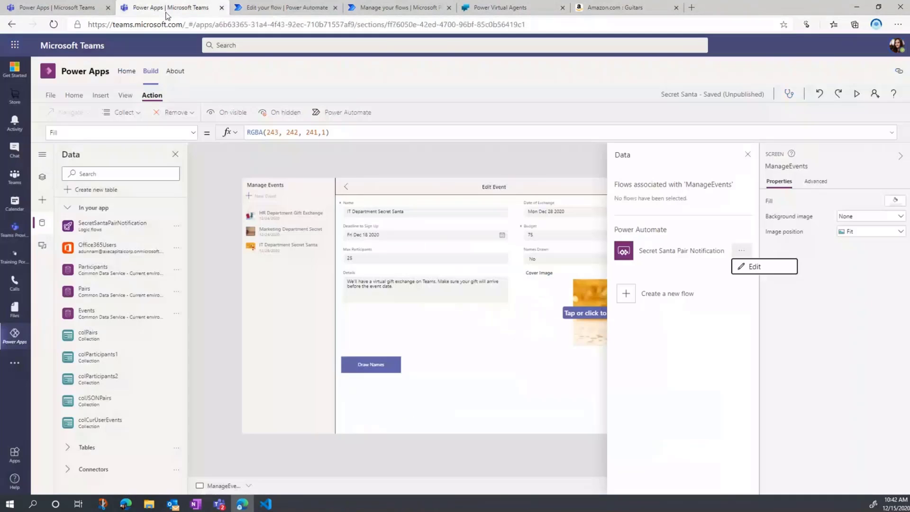
# - Reselect the Draw Names button and scroll through its OnSelect formula
pyautogui.click(370, 364)
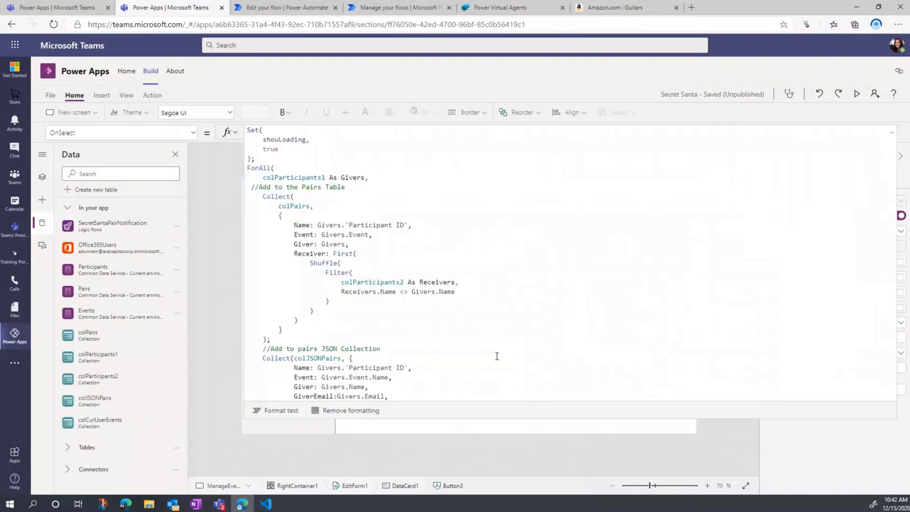
pyautogui.scroll(-3)
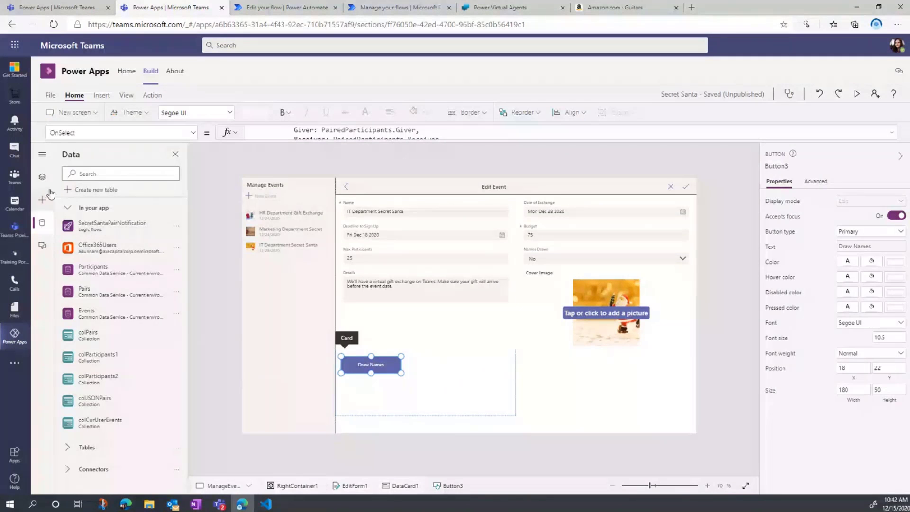
pyautogui.moveTo(122, 269)
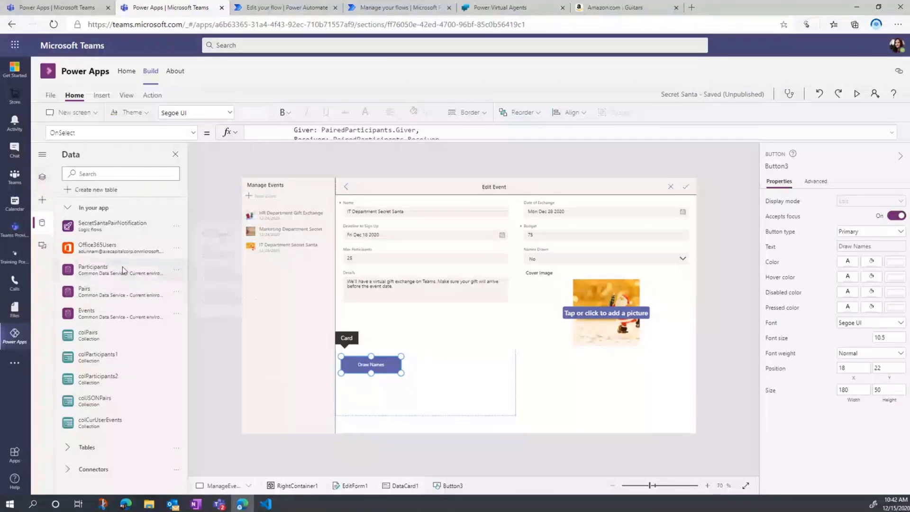
pyautogui.moveTo(55, 8)
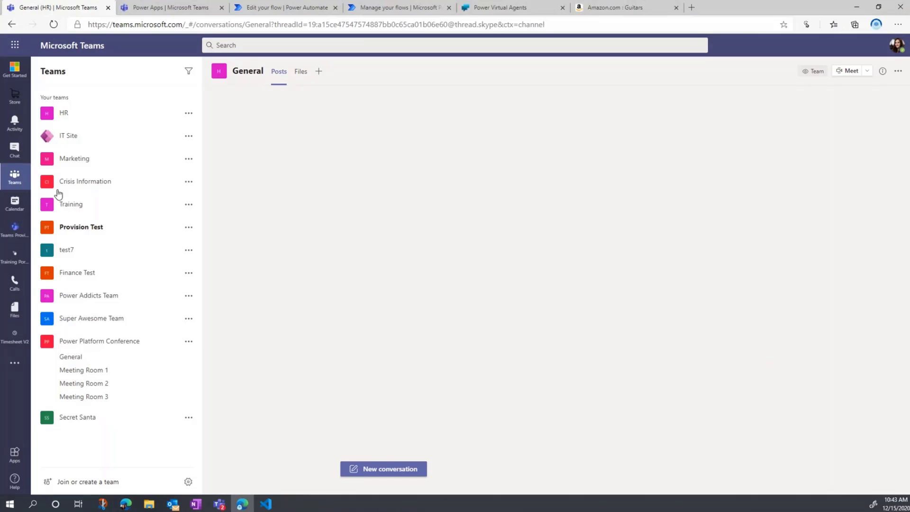
# - Open the Secret Santa team's General channel and its Secret Santa app tab
pyautogui.click(71, 432)
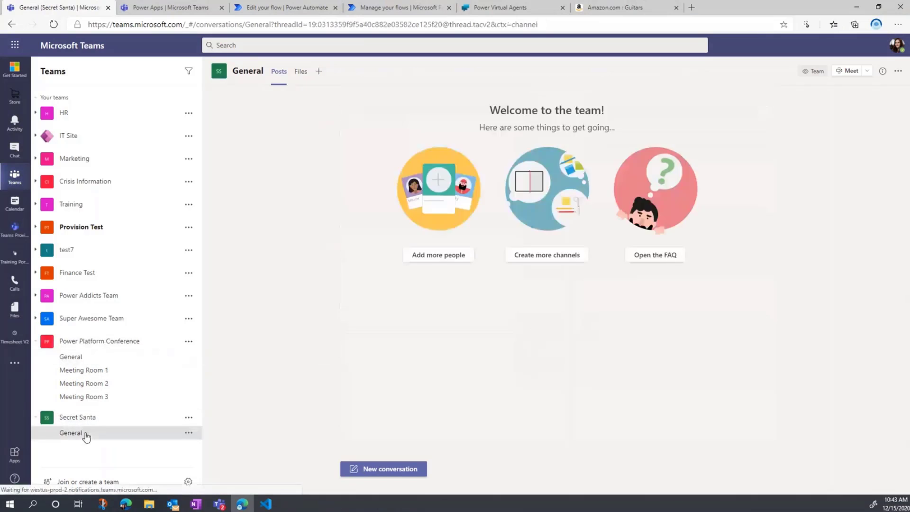
pyautogui.click(70, 432)
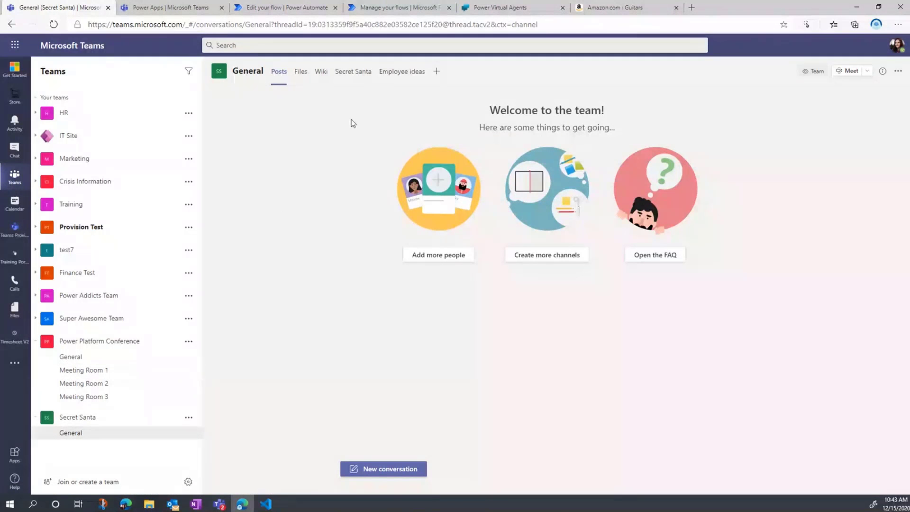
pyautogui.click(353, 71)
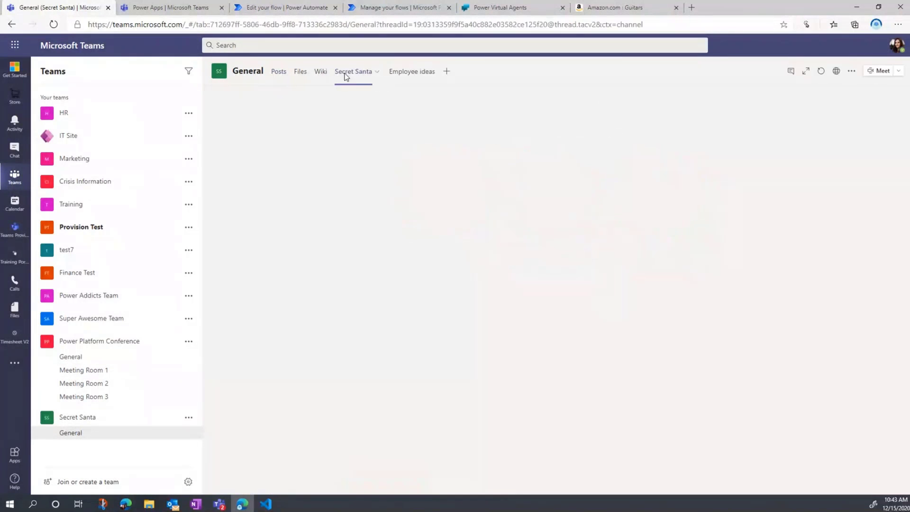
pyautogui.click(353, 71)
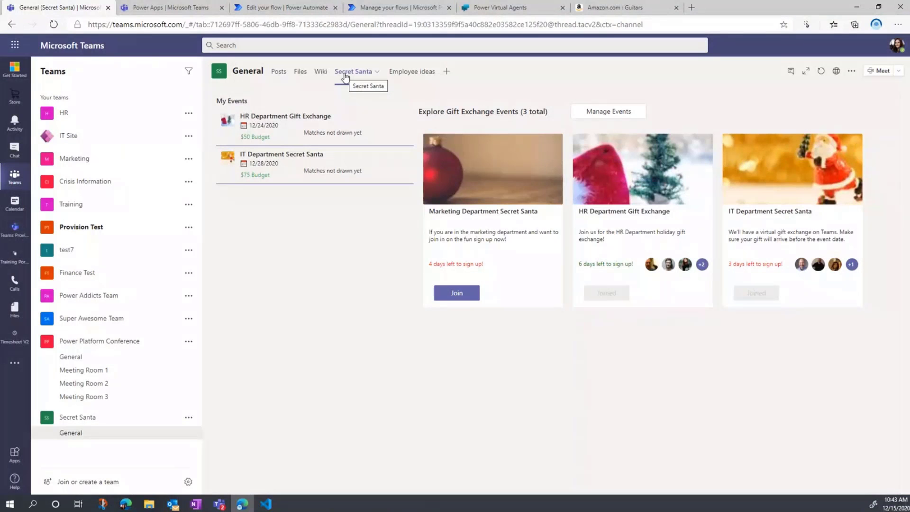
pyautogui.moveTo(89, 294)
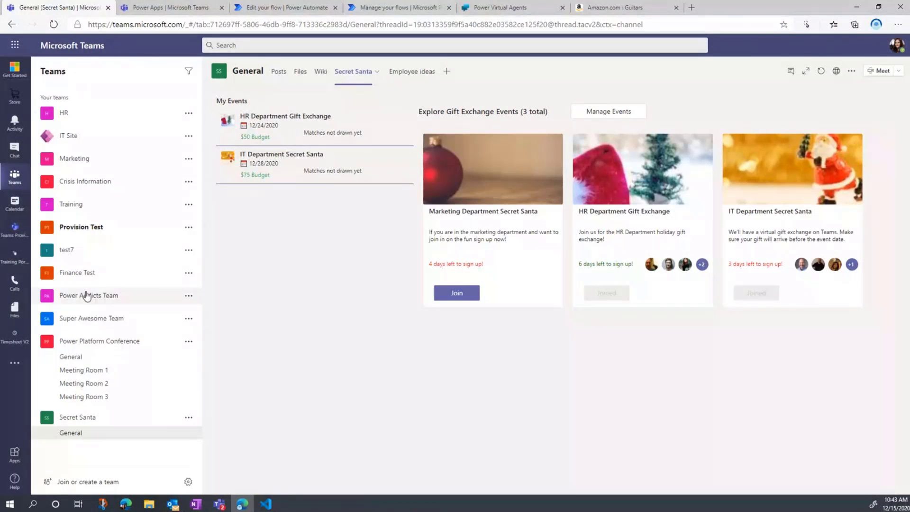
pyautogui.moveTo(98, 277)
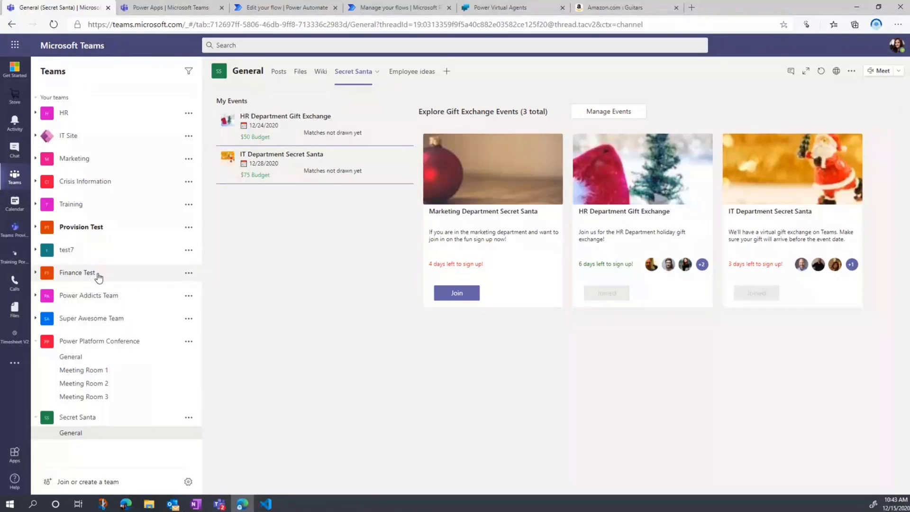